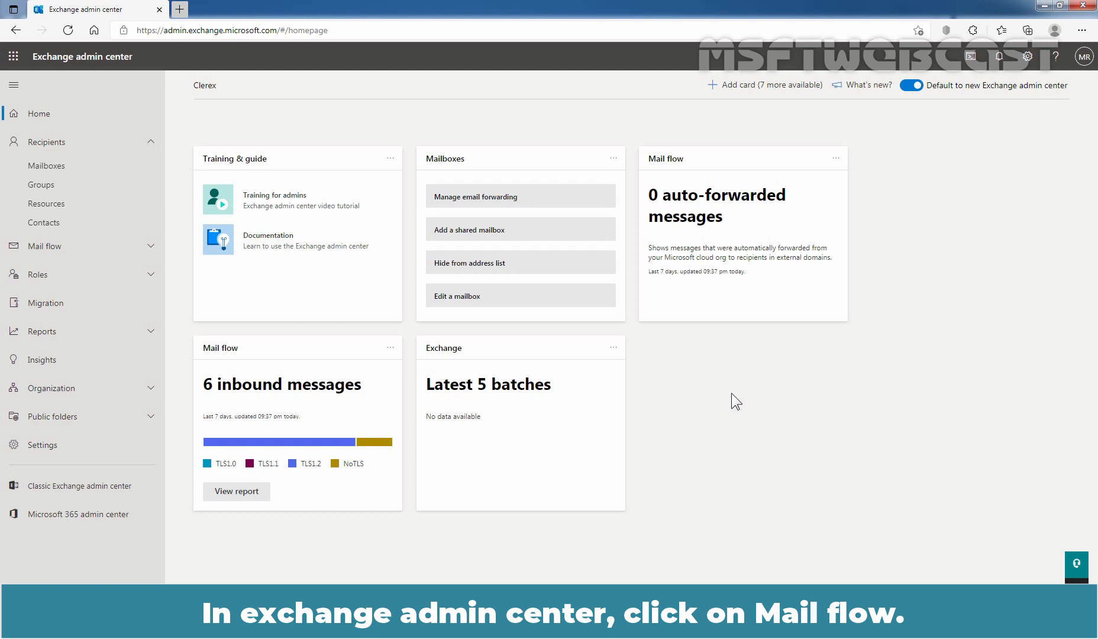
From the Mail flow rules list, create a new blank rule.
left_click(47, 246)
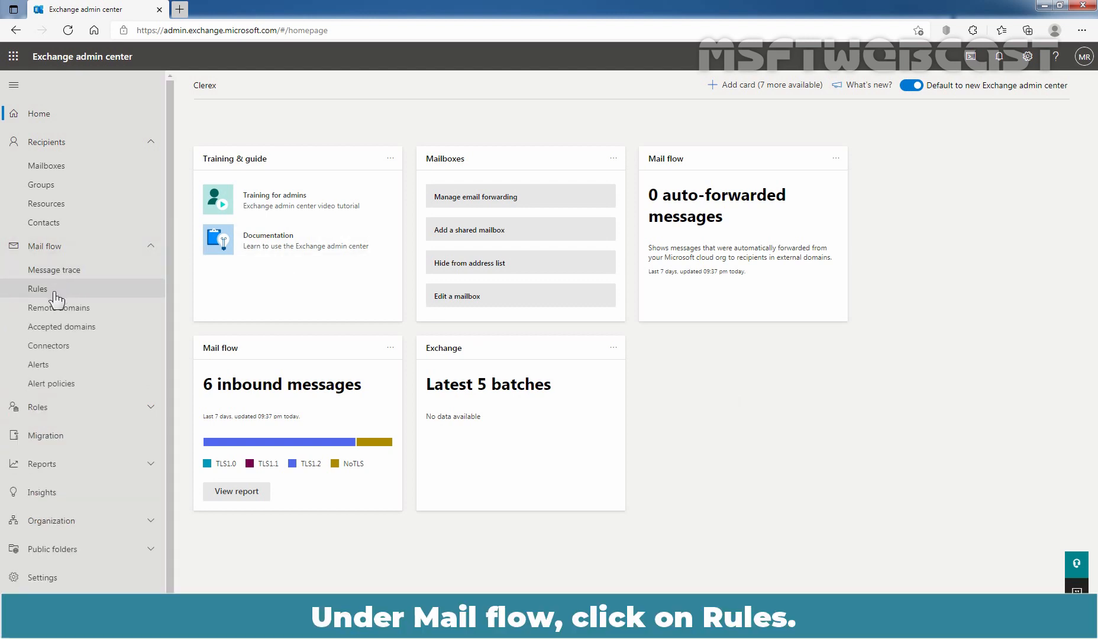
left_click(37, 288)
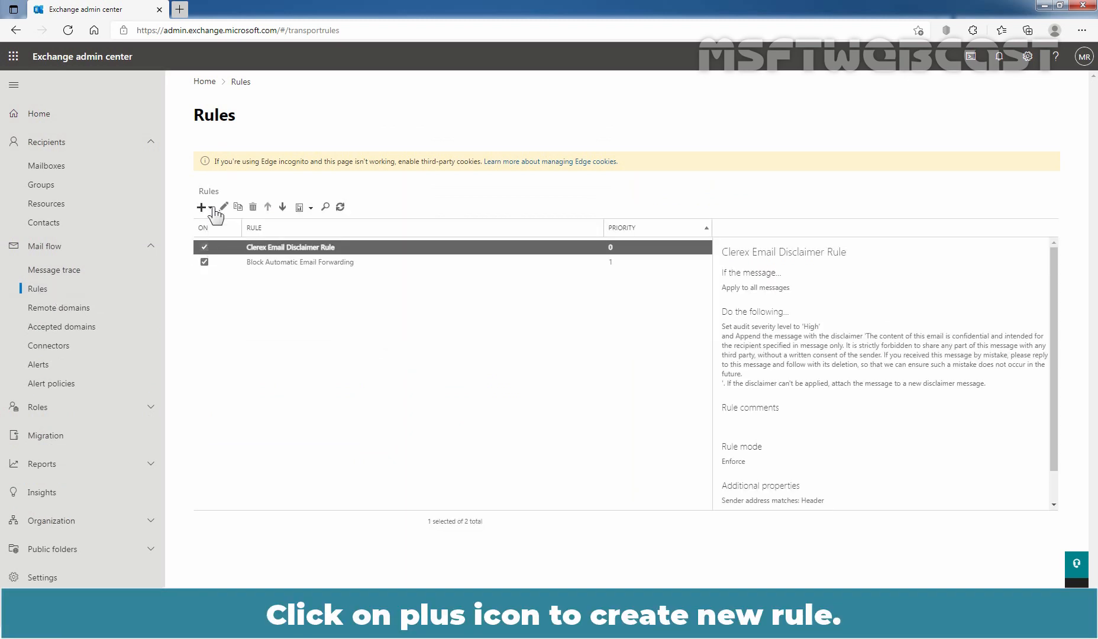
left_click(201, 205)
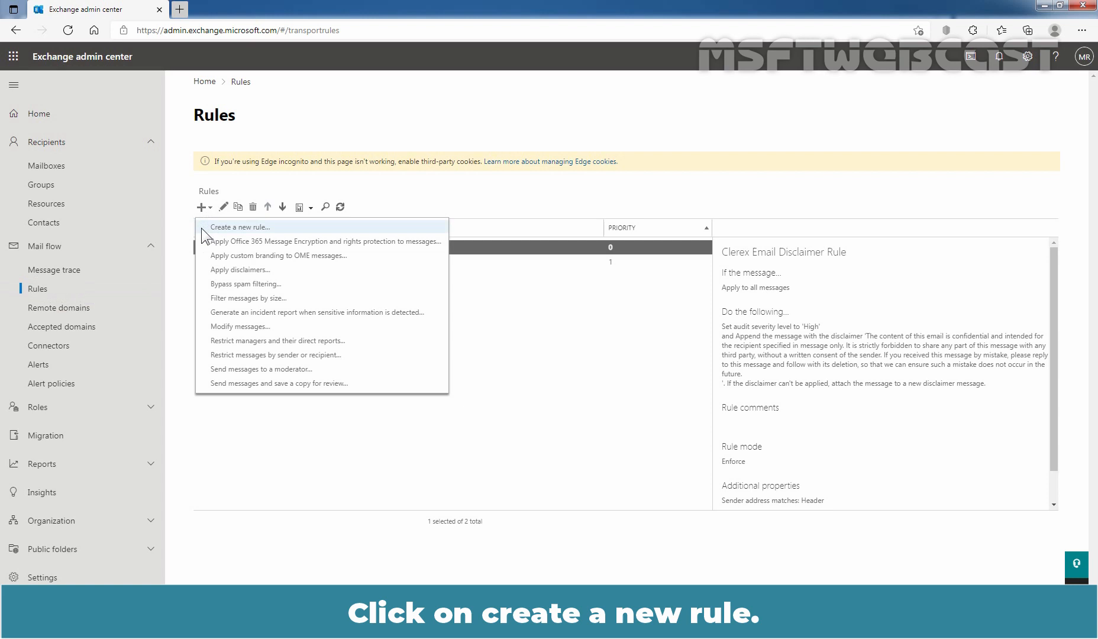
mouse_move(259, 231)
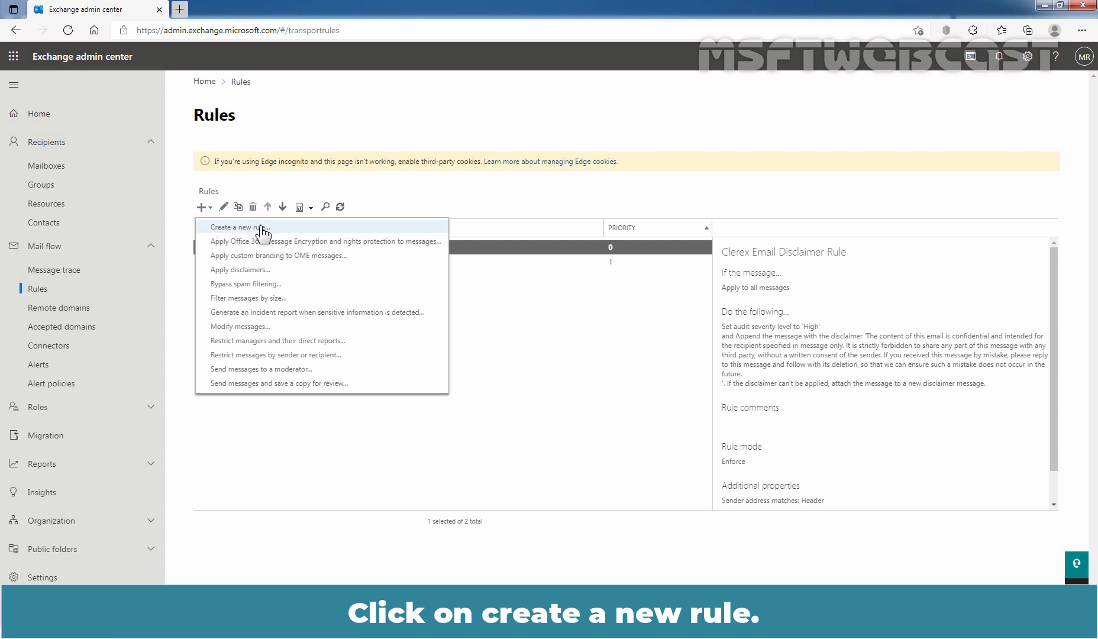
left_click(238, 227)
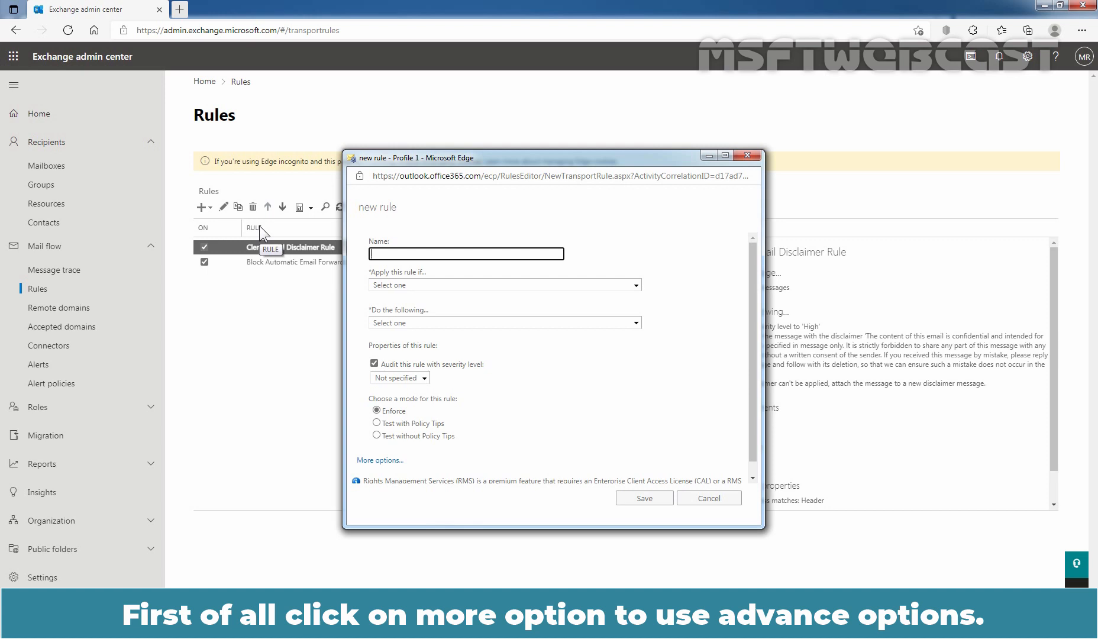
Show more options, name the rule 'Block Attachment (Suspicious File Extensions)', and open the conditions list.
left_click(379, 460)
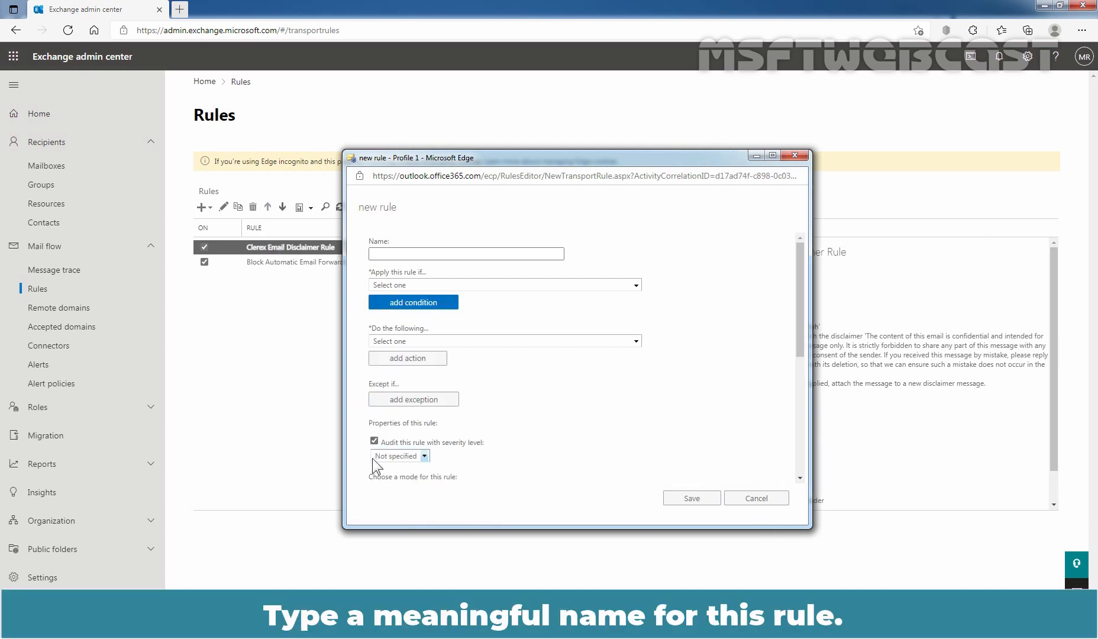
type("Block Attachment (Suspicious File Extensions)")
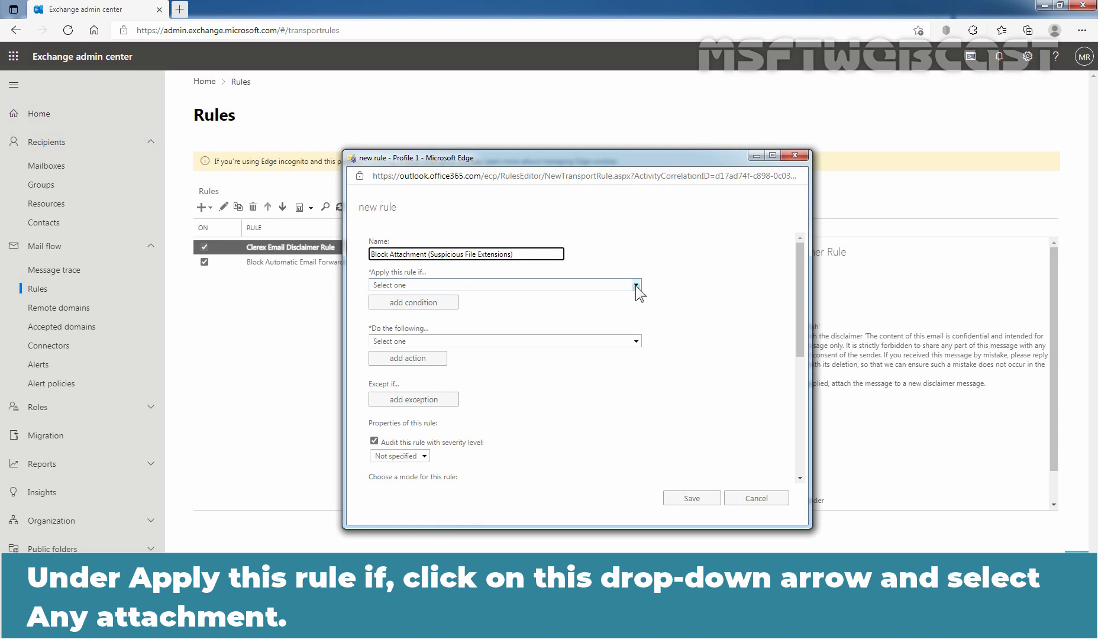
left_click(634, 284)
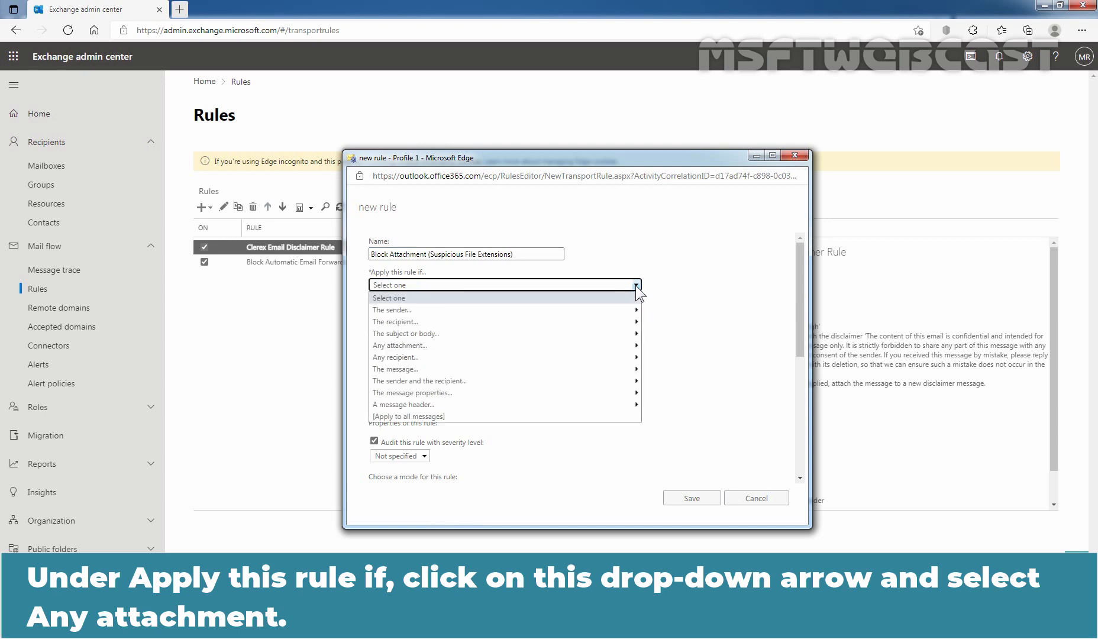
mouse_move(399, 345)
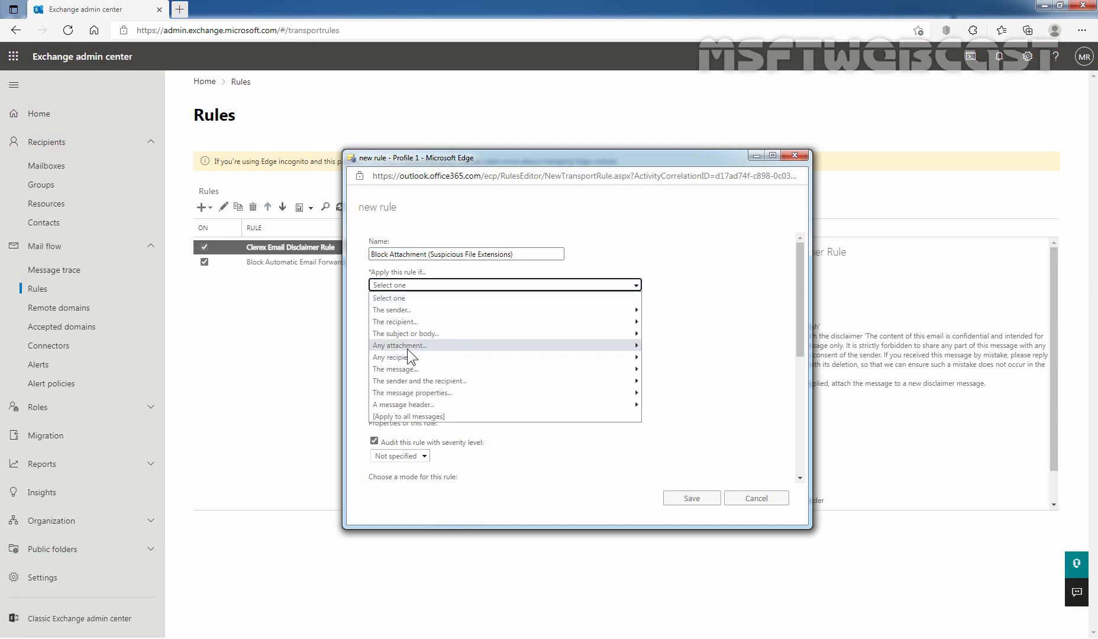
mouse_move(399, 345)
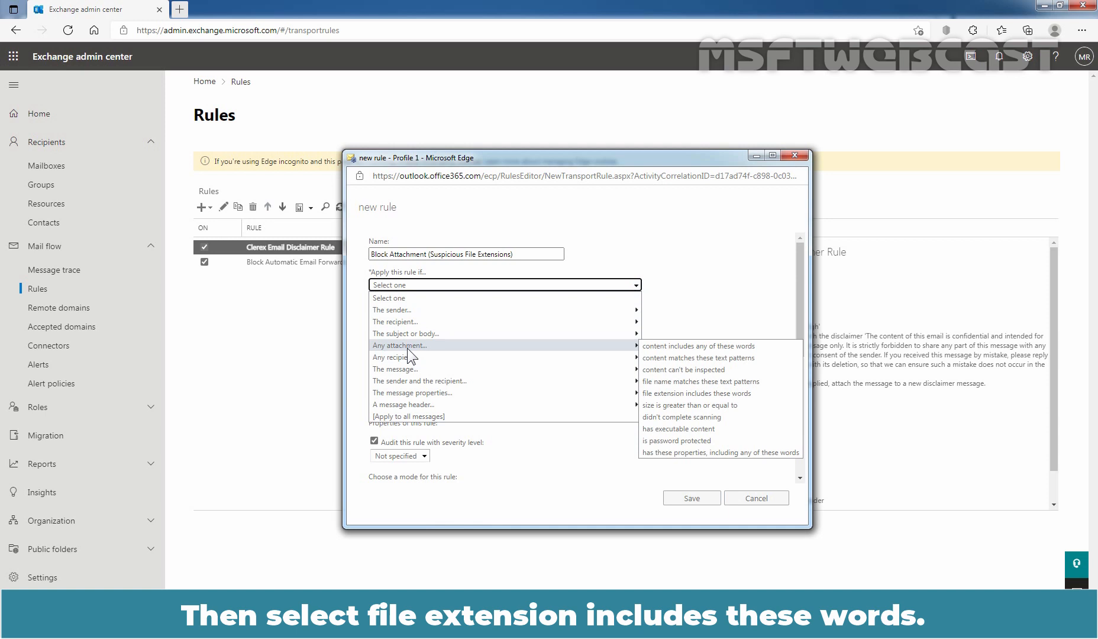
mouse_move(696, 393)
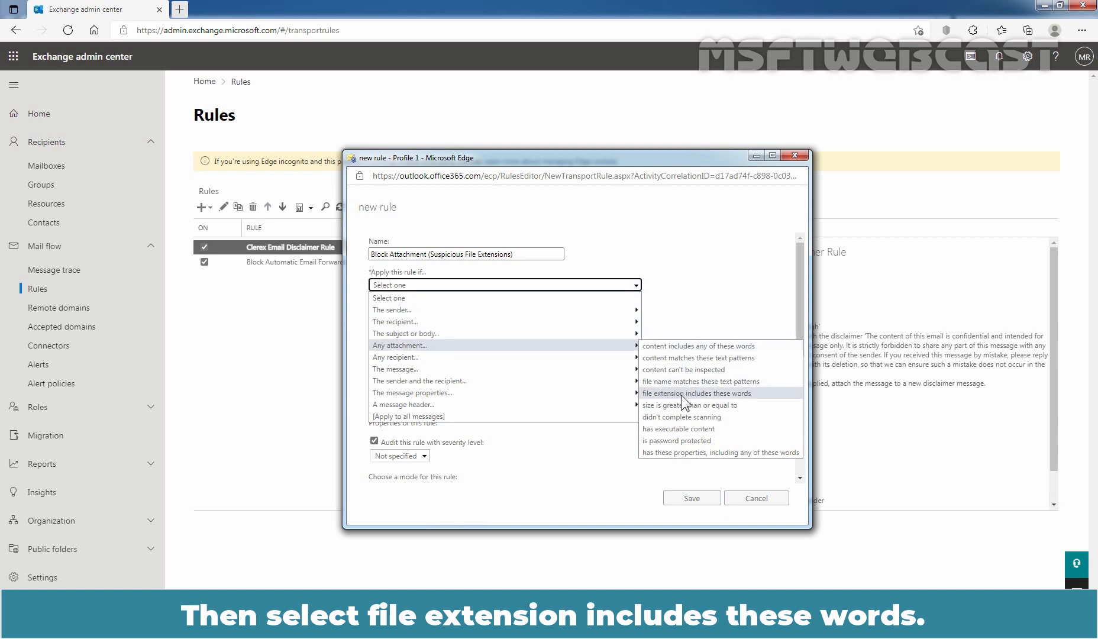
Set the condition to attachment file extensions dotm, docm, xlsm, pptm, sldm and similar.
left_click(695, 393)
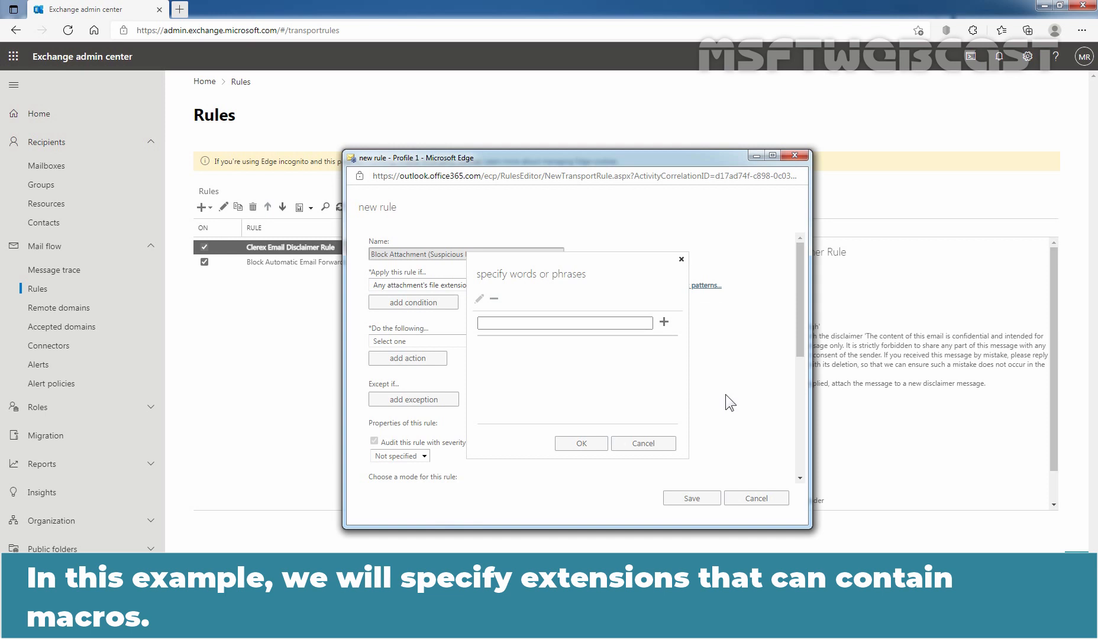
left_click(564, 322)
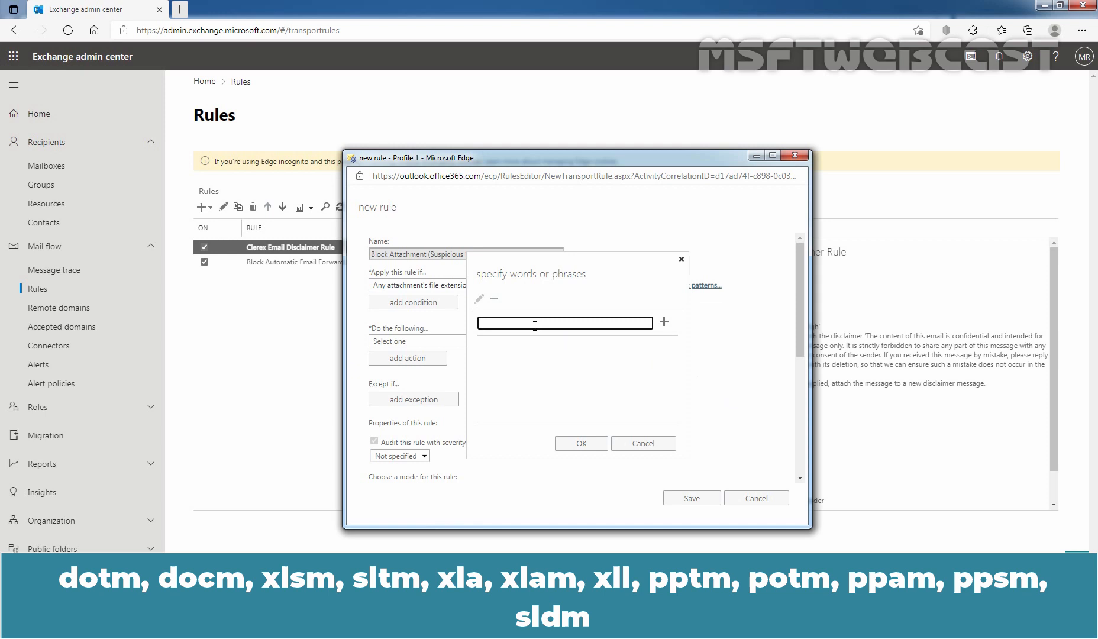
type("dotm")
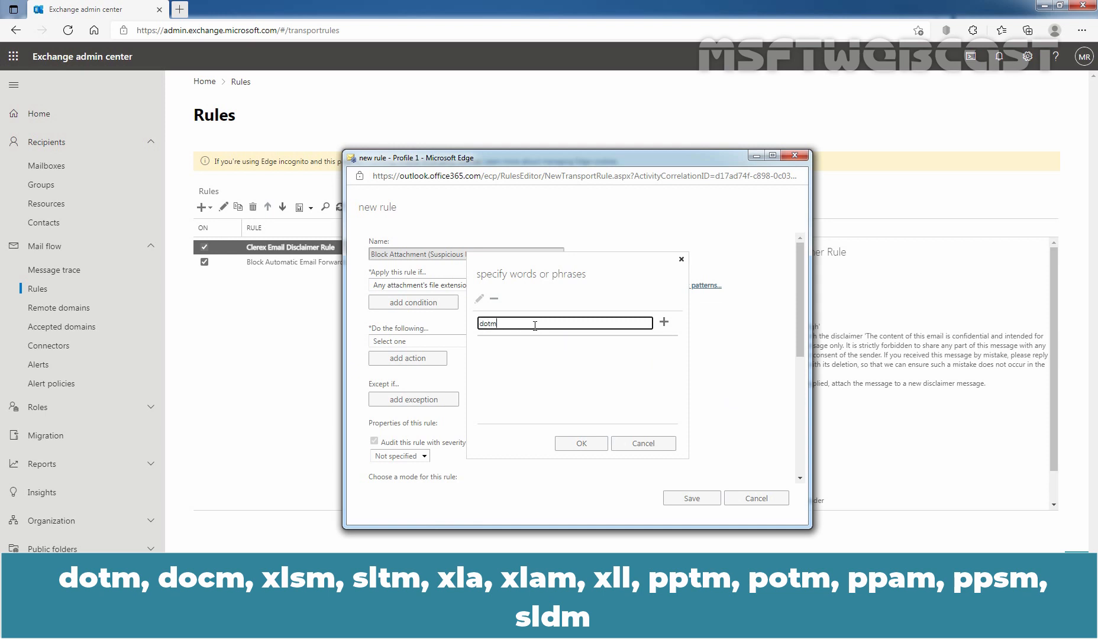
left_click(663, 323)
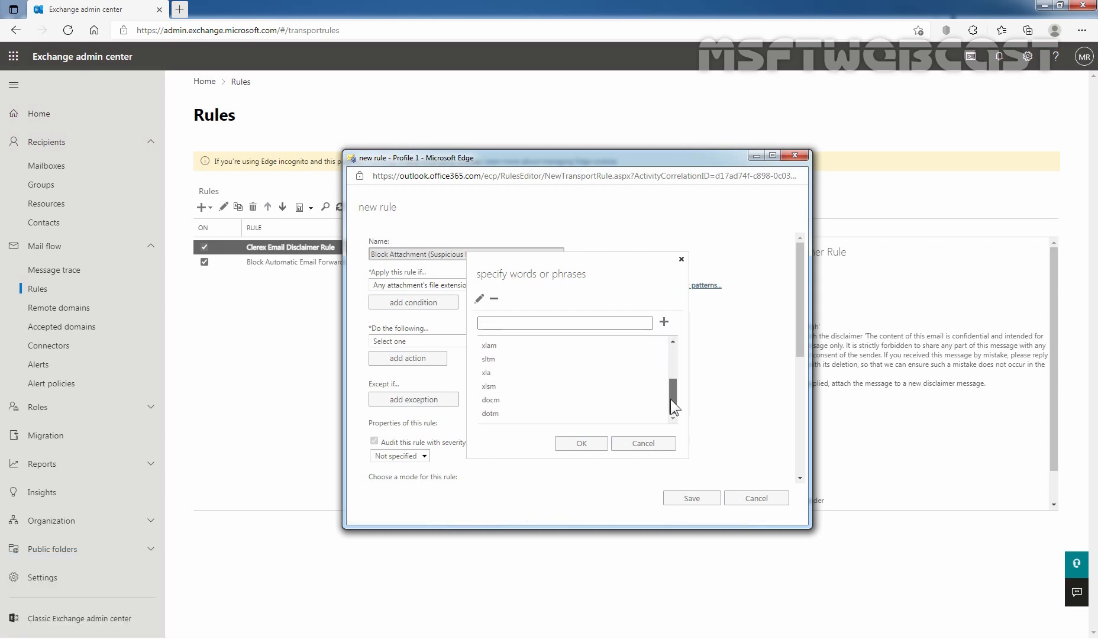
scroll("down", 3)
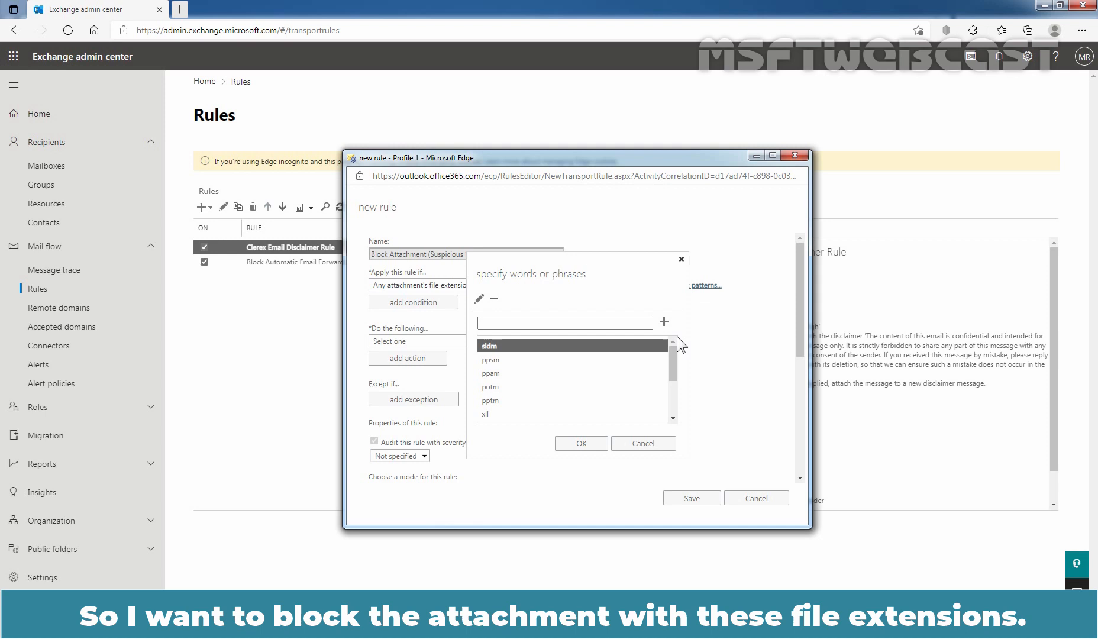
left_click(579, 443)
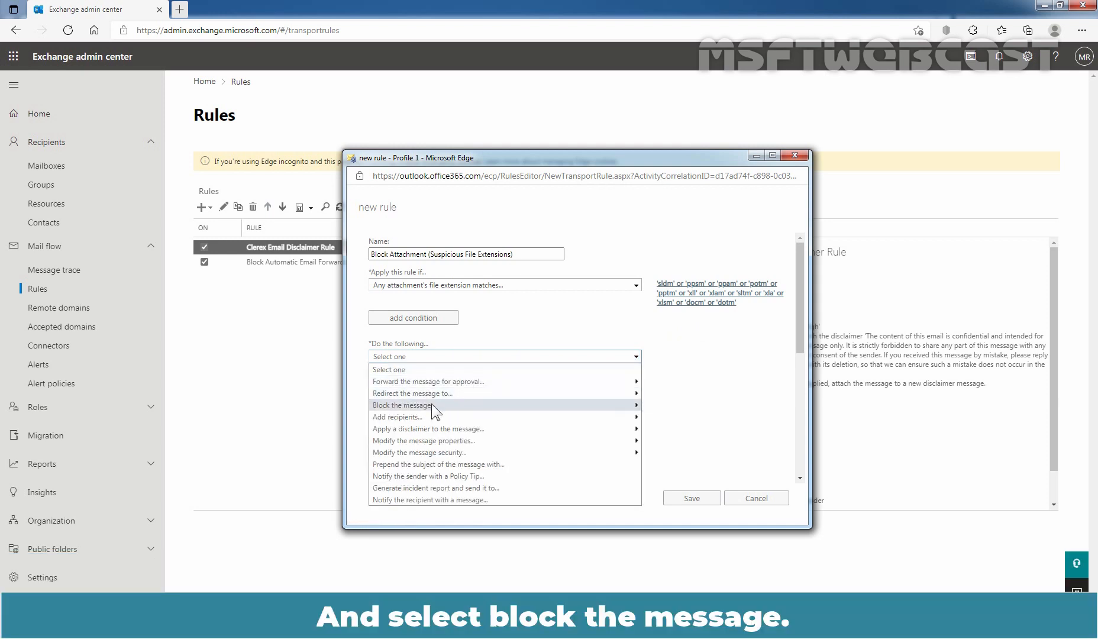
mouse_move(403, 405)
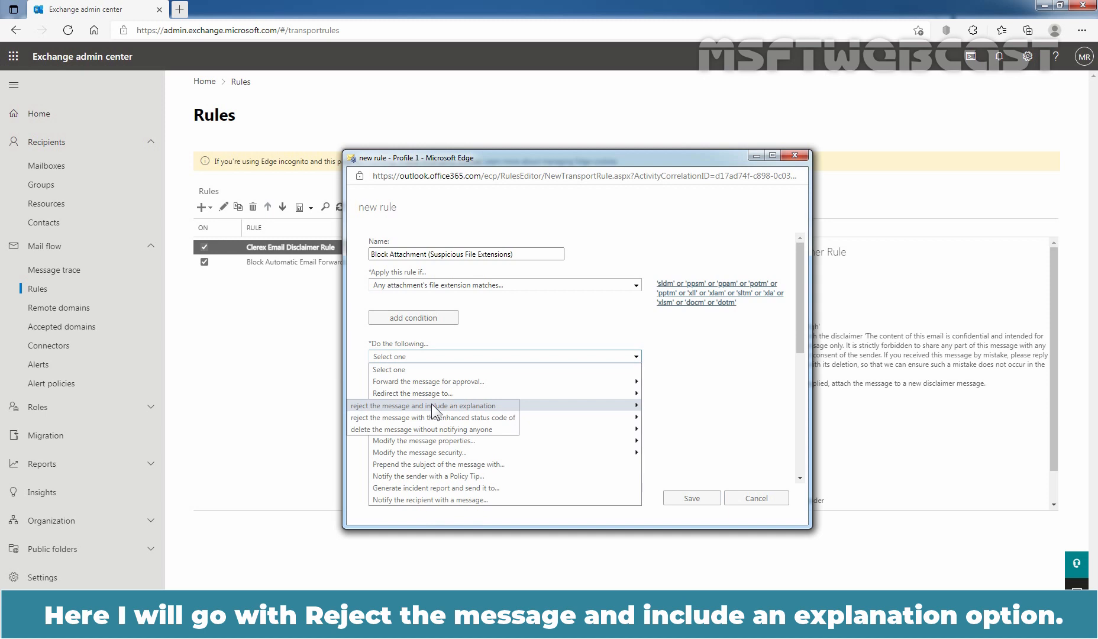
Reject matching messages with 'Attachment contains macros file type.' and save the rule.
left_click(423, 405)
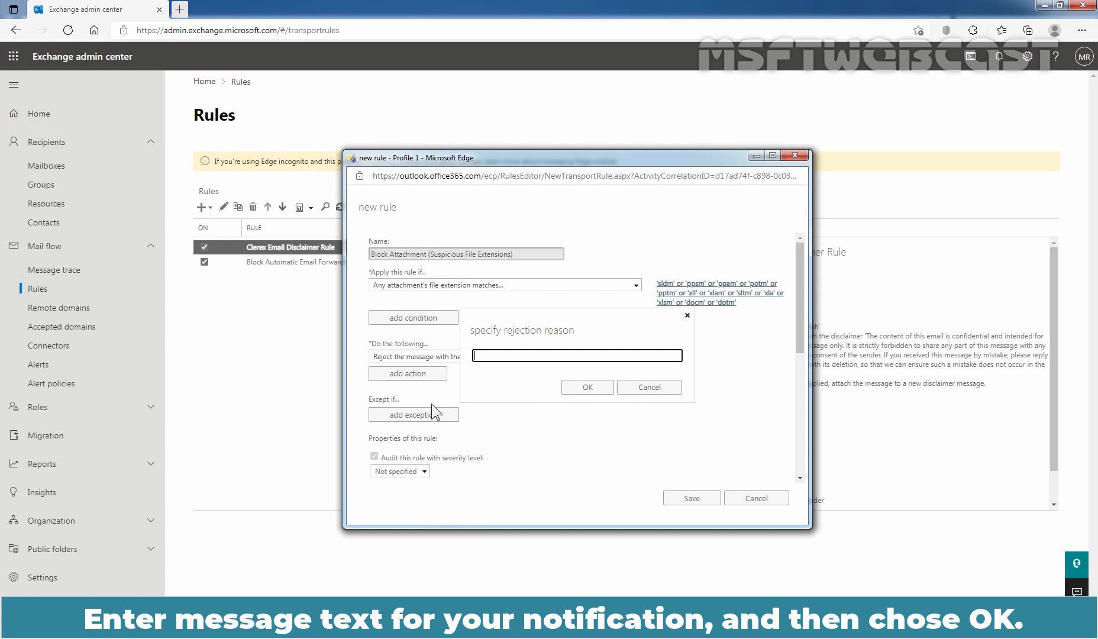
left_click(575, 355)
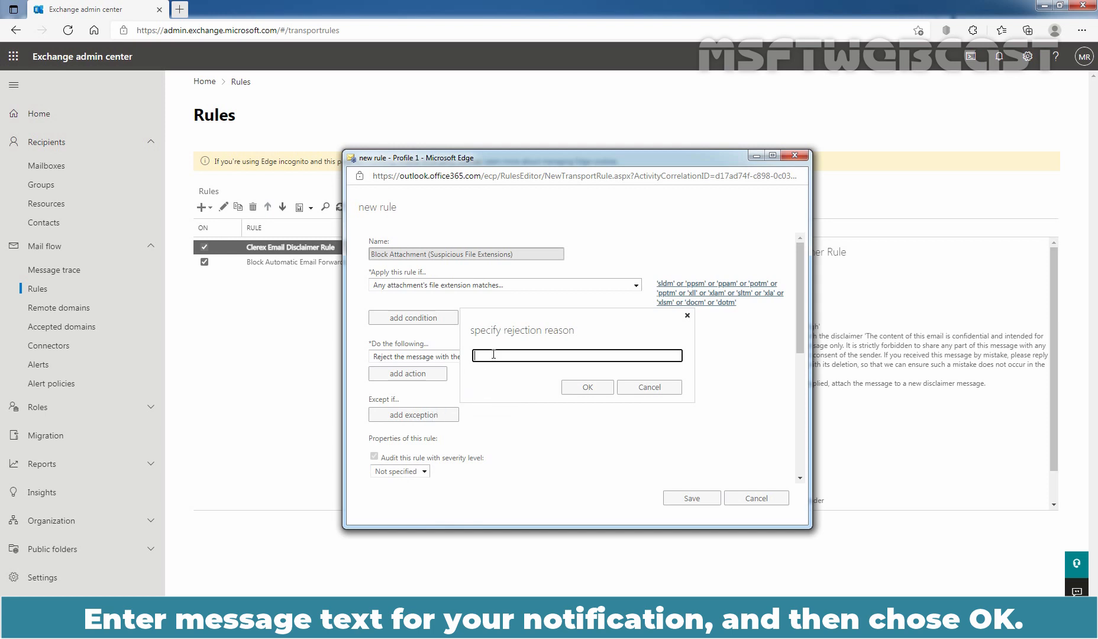
type("Attachment contains macros file type.")
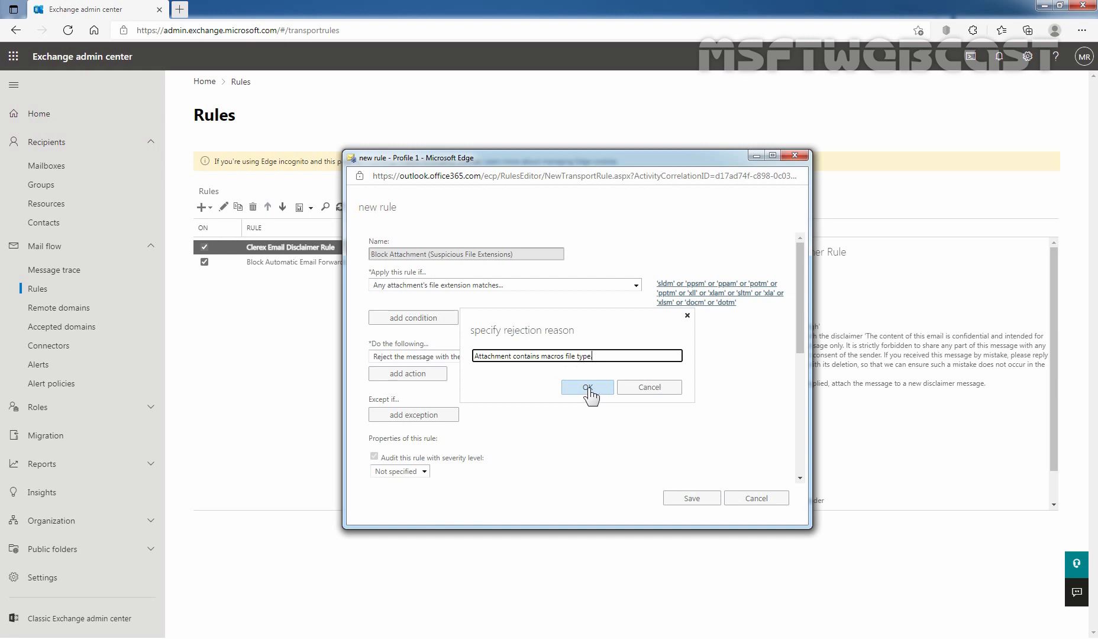
left_click(587, 387)
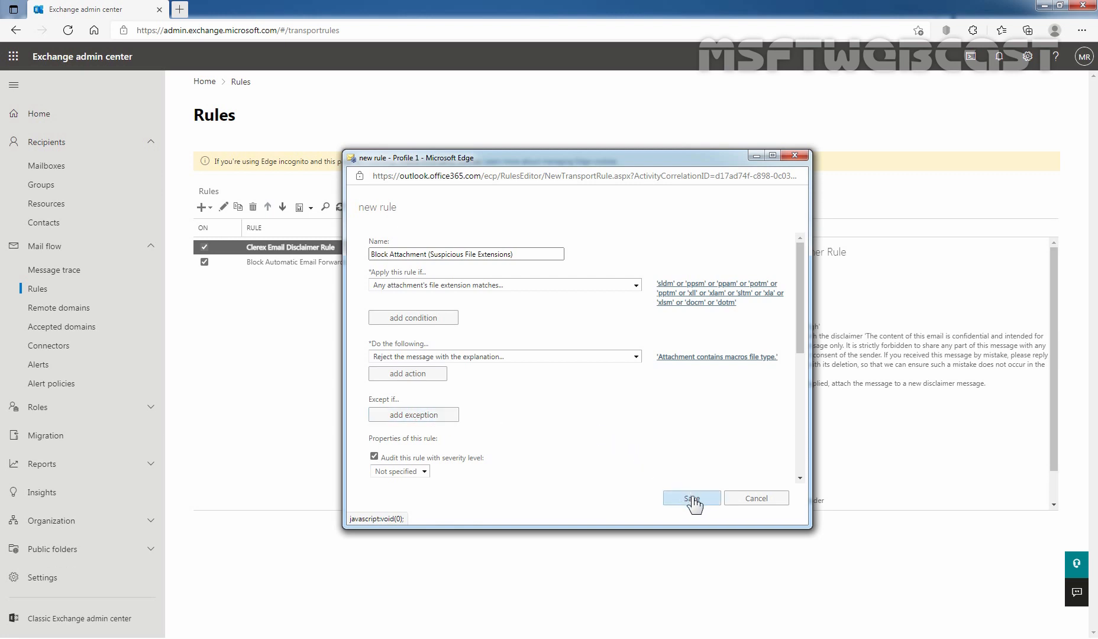
left_click(691, 498)
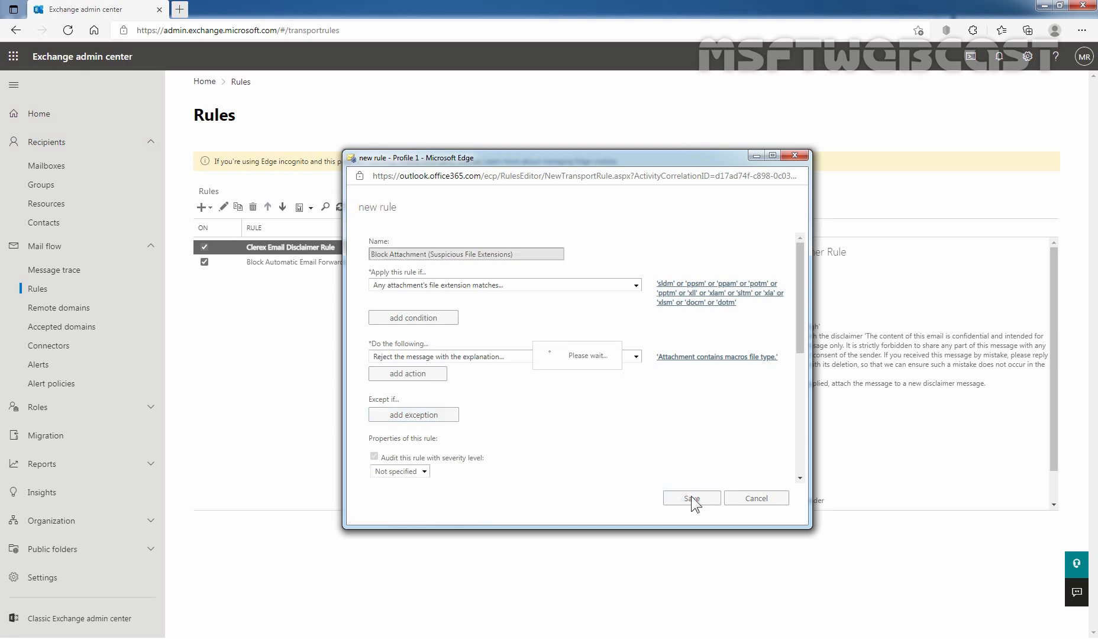
Finish saving and confirm the rule is listed enabled at priority 2.
left_click(691, 498)
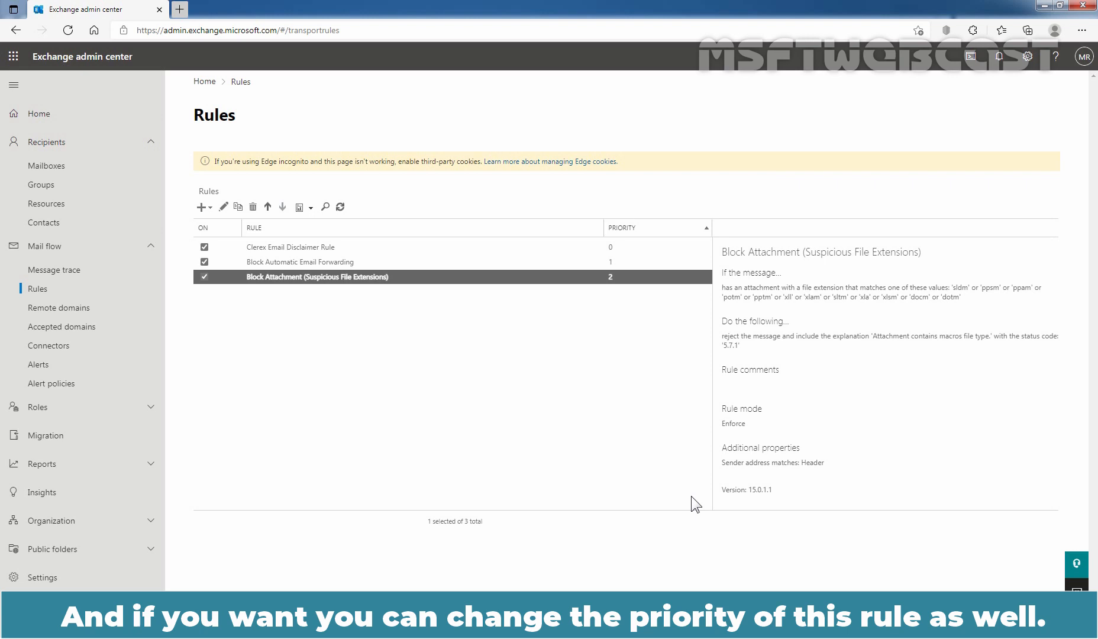
mouse_move(428, 310)
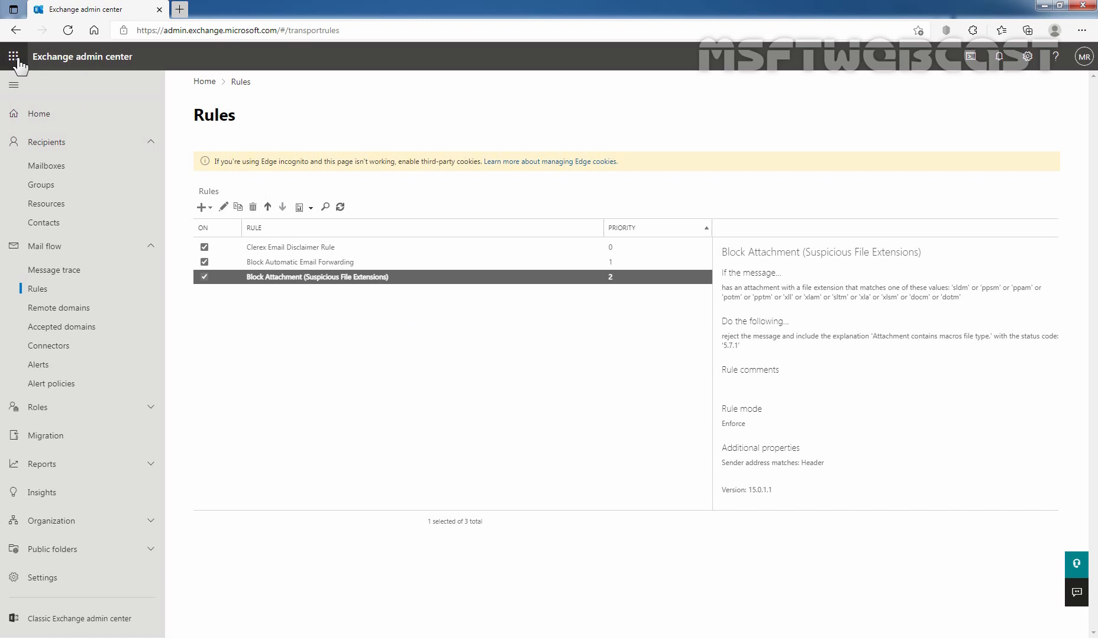
Open Outlook on the web in a new browser tab from the app launcher.
left_click(13, 56)
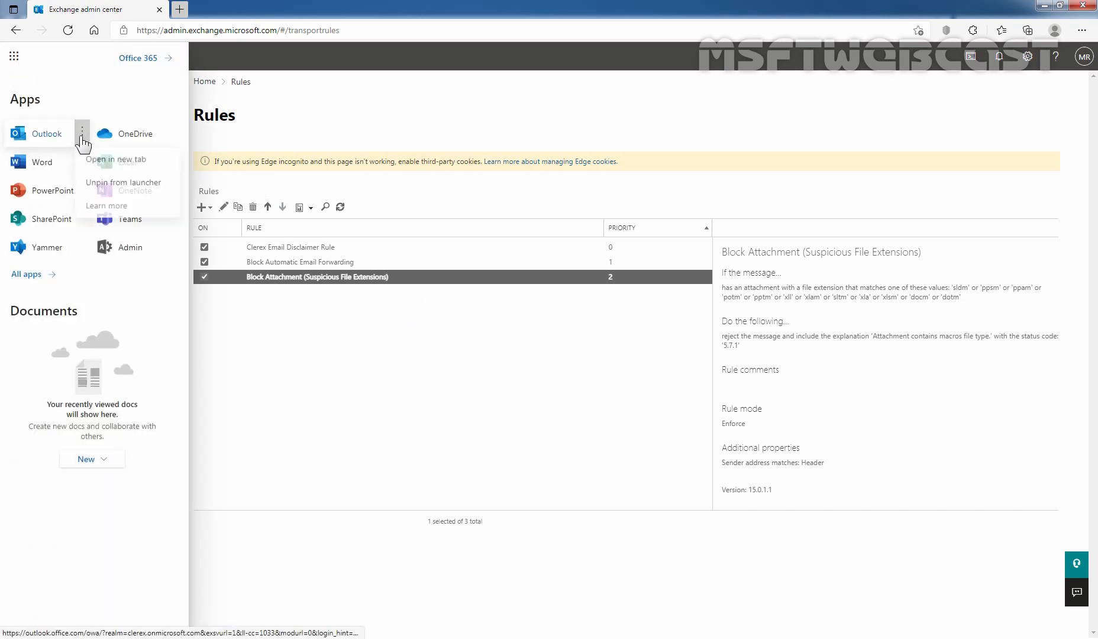
mouse_move(114, 168)
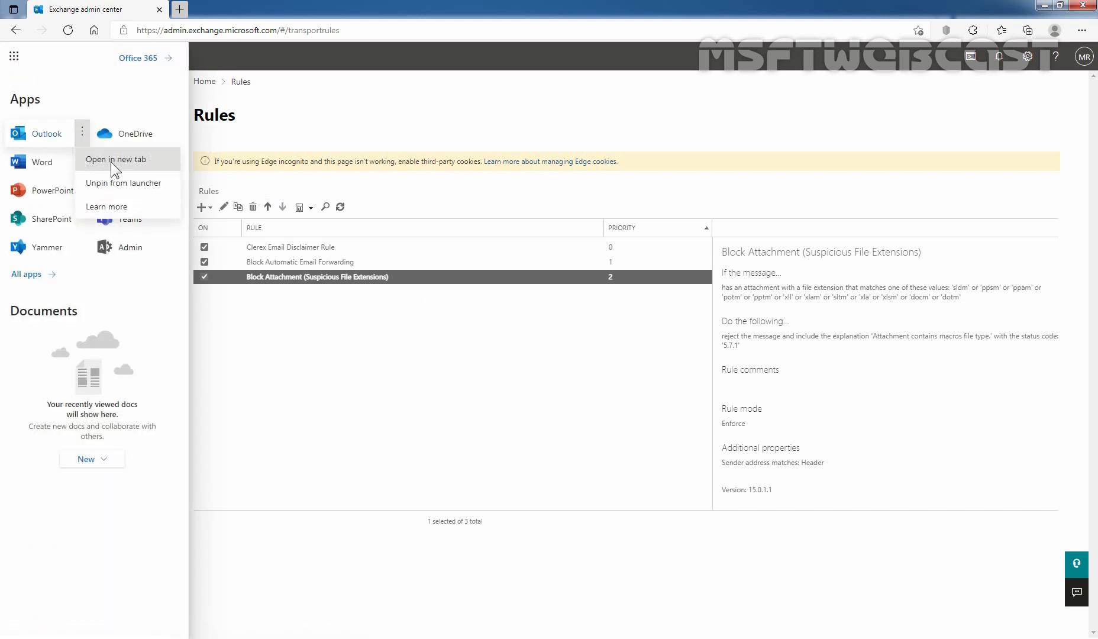
left_click(116, 159)
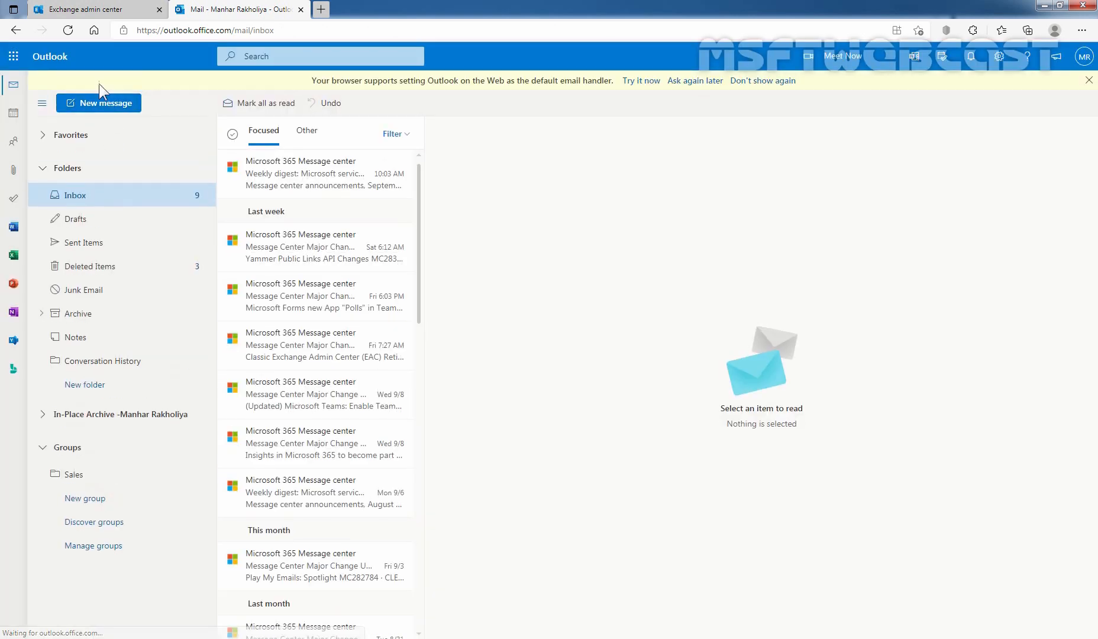
Draft an email to the suggested admin mailbox titled 'Test Message for Mail Flow Rule'.
left_click(99, 103)
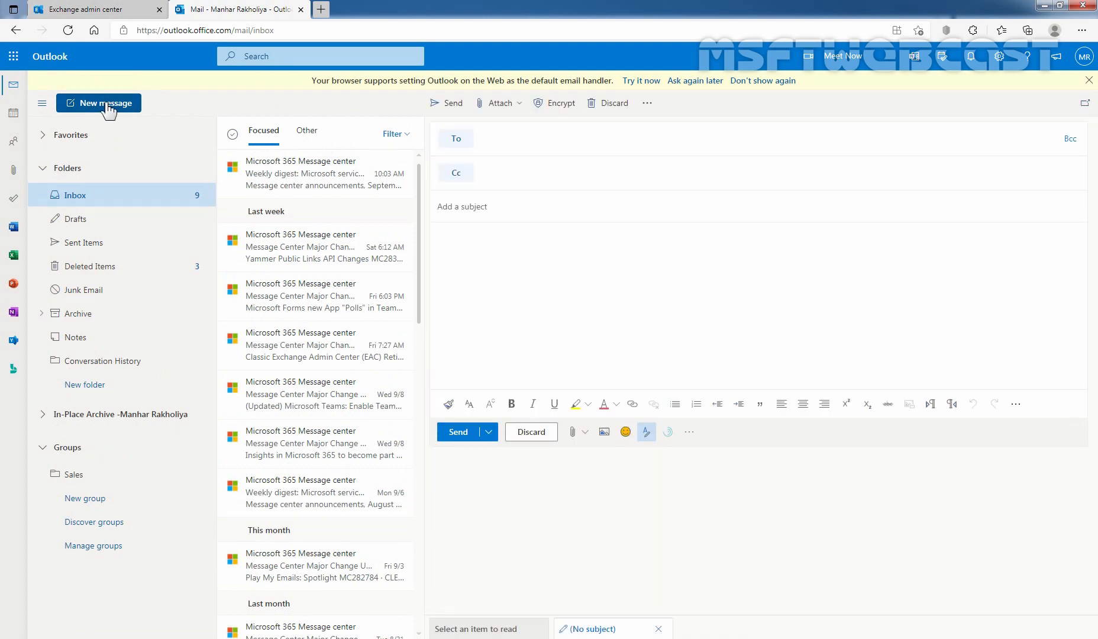
type("clad")
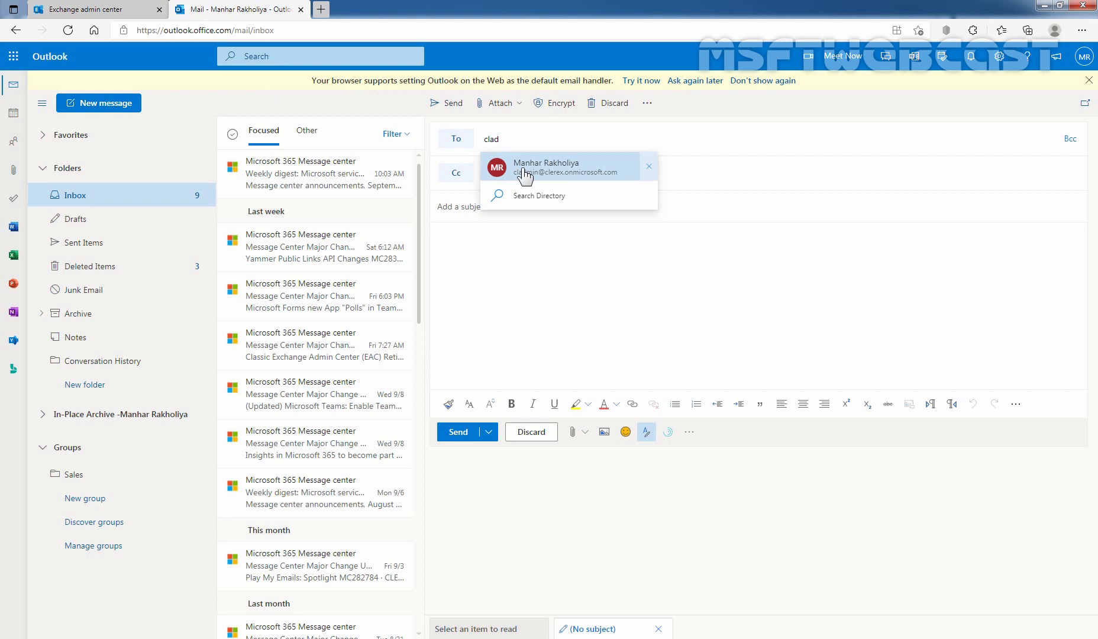
left_click(546, 167)
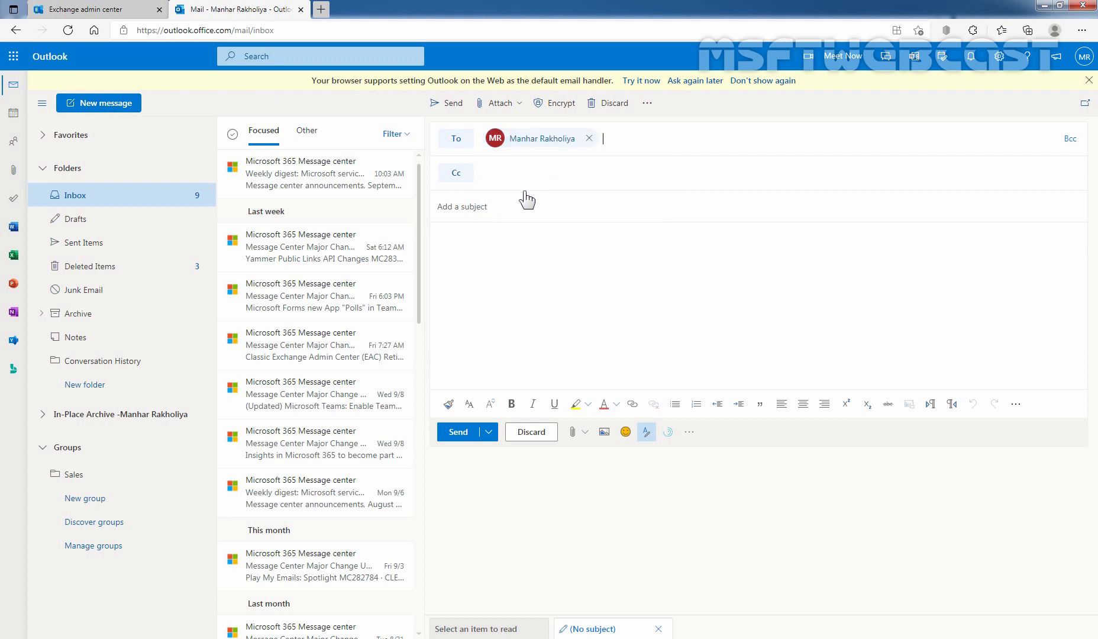
type("Test Message for Mail Flow Rule")
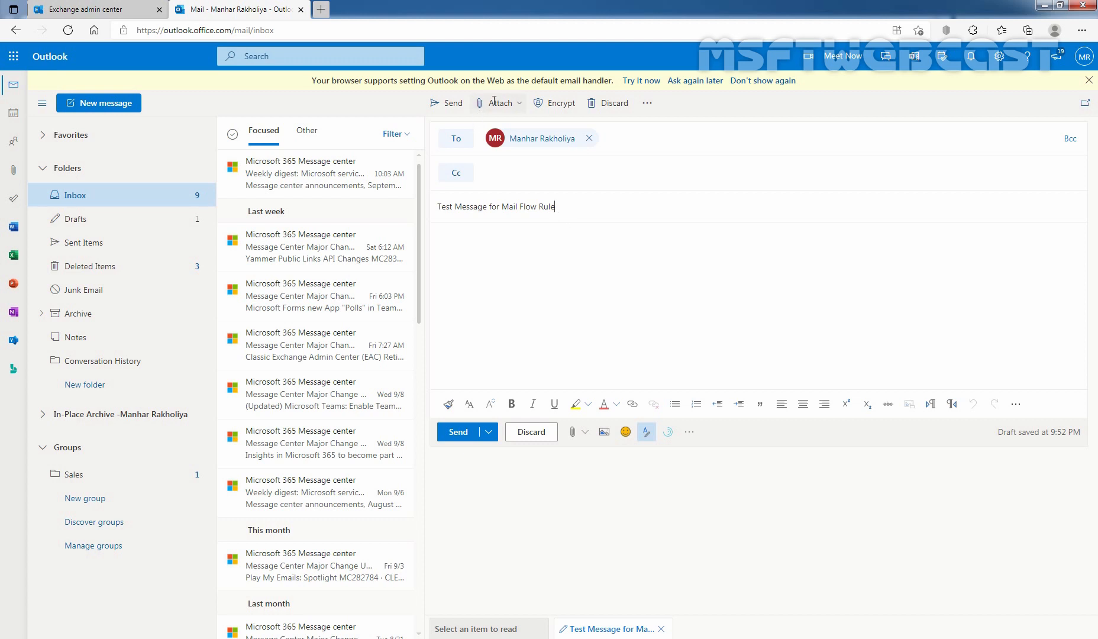
Attach test.dotm from this computer to the test email.
left_click(499, 103)
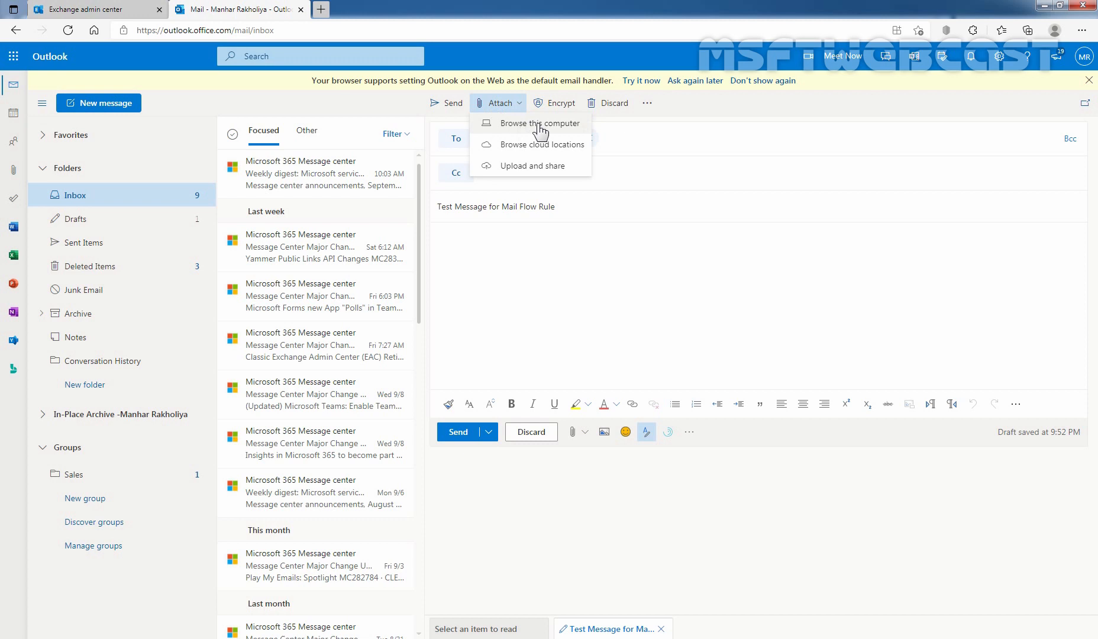
left_click(539, 123)
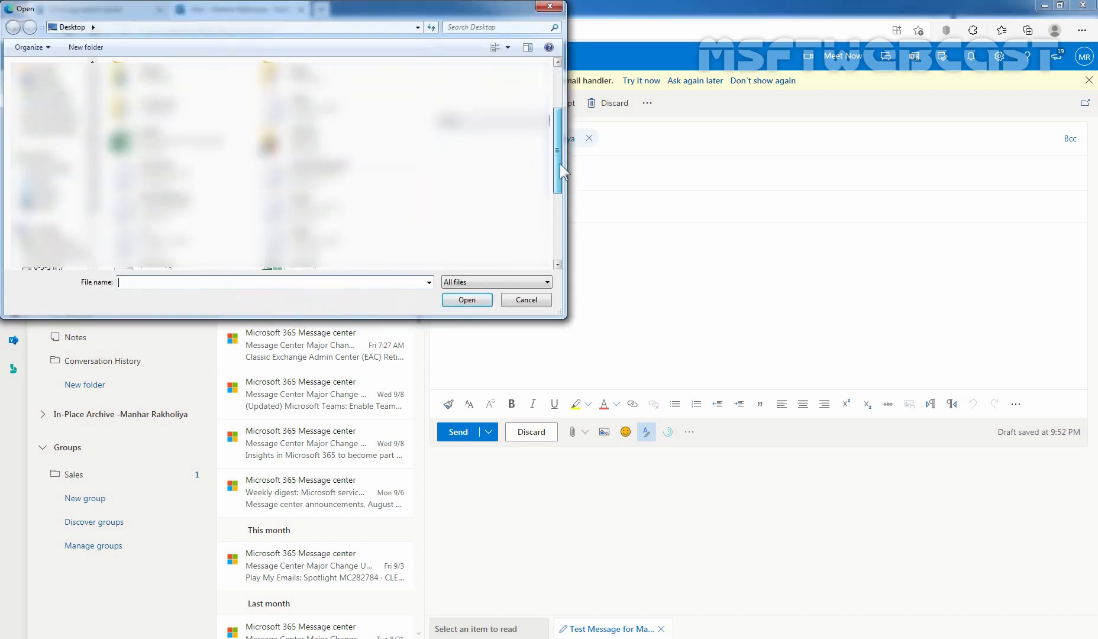
scroll("down", 3)
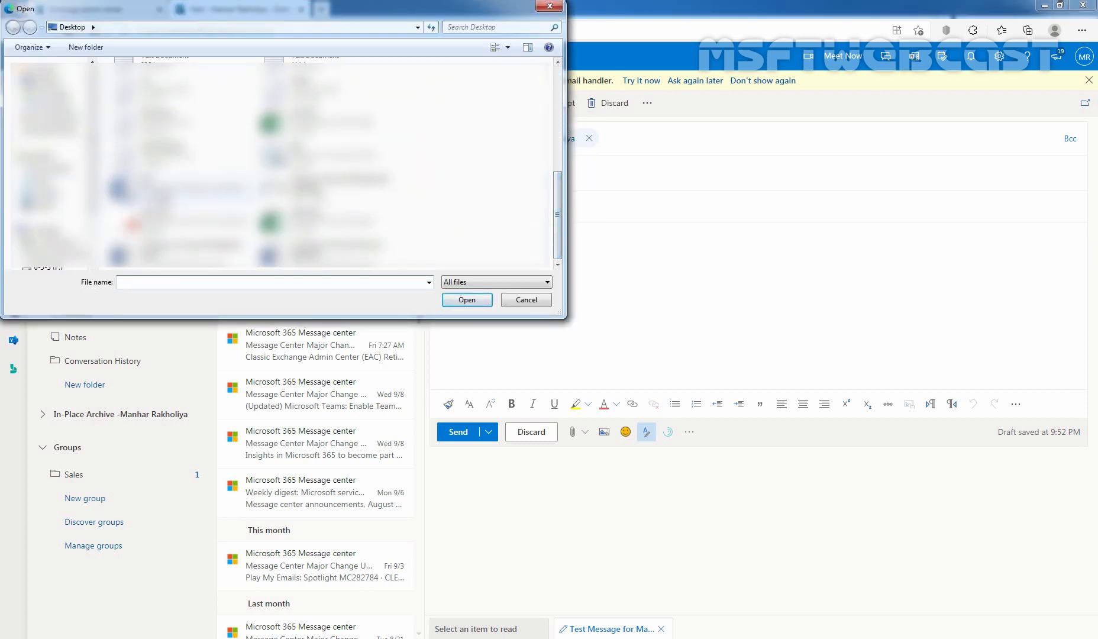
left_click(466, 299)
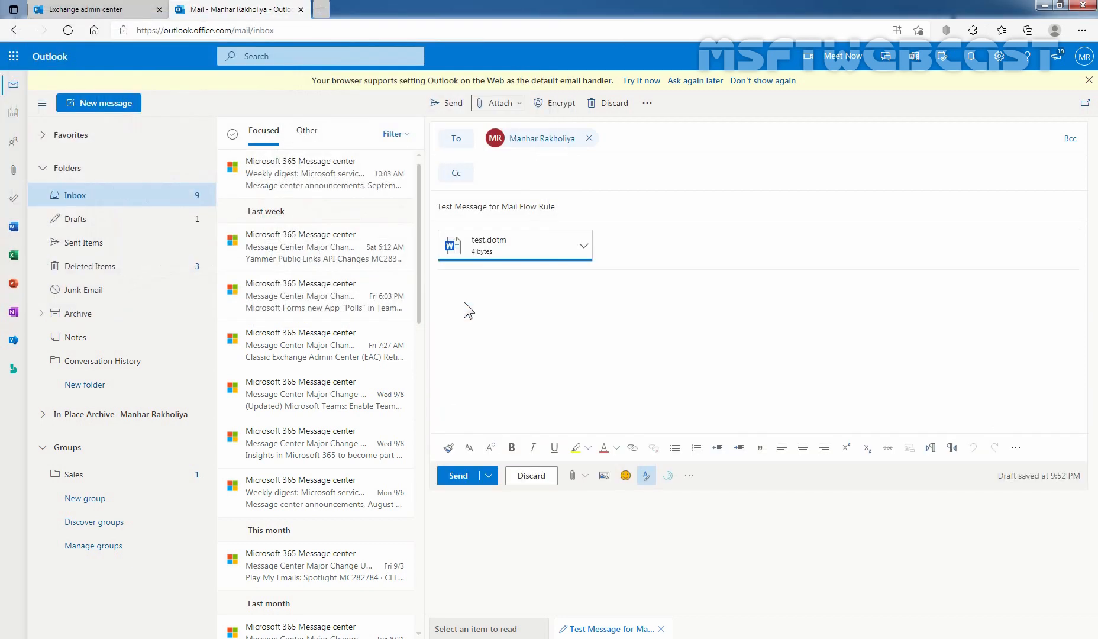
mouse_move(479, 252)
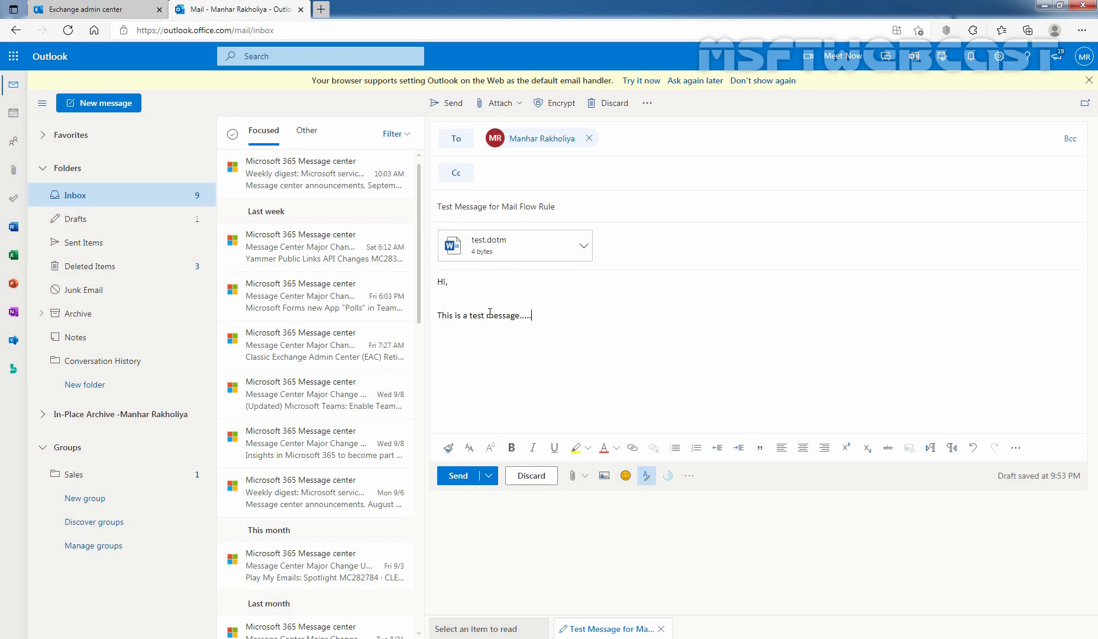
mouse_move(494, 282)
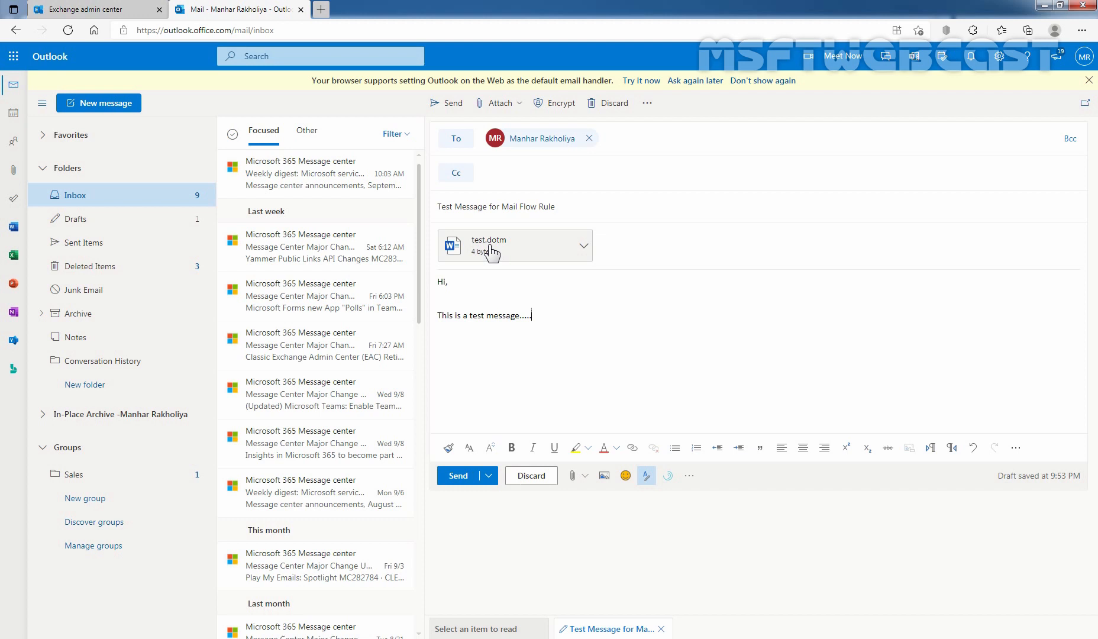
mouse_move(497, 251)
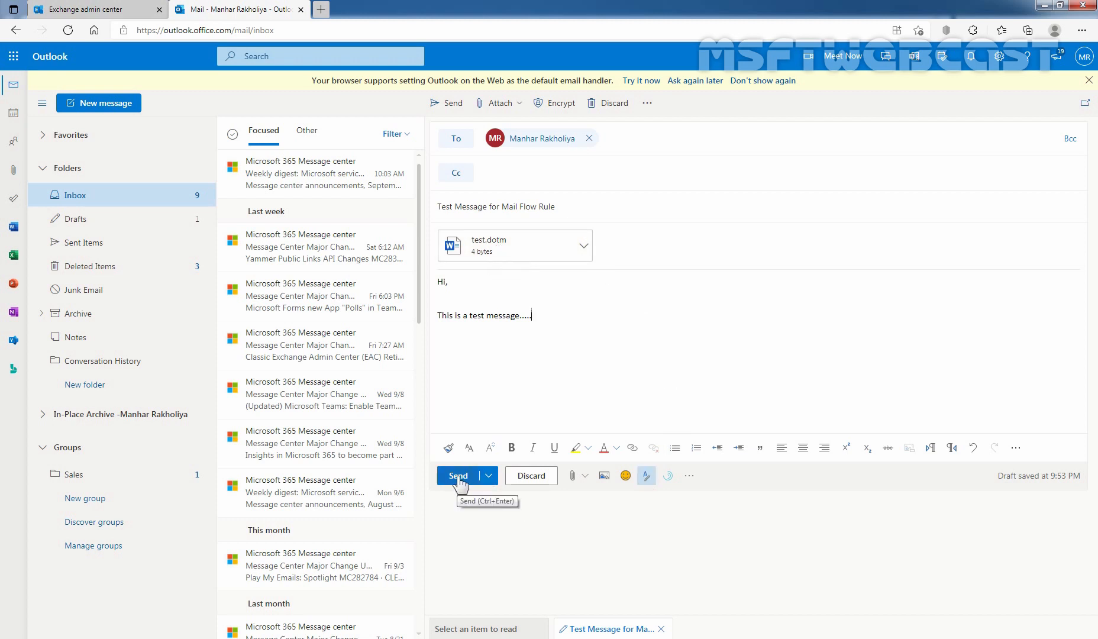
Send the test email and read the undeliverable report showing the rule's rejection.
left_click(457, 476)
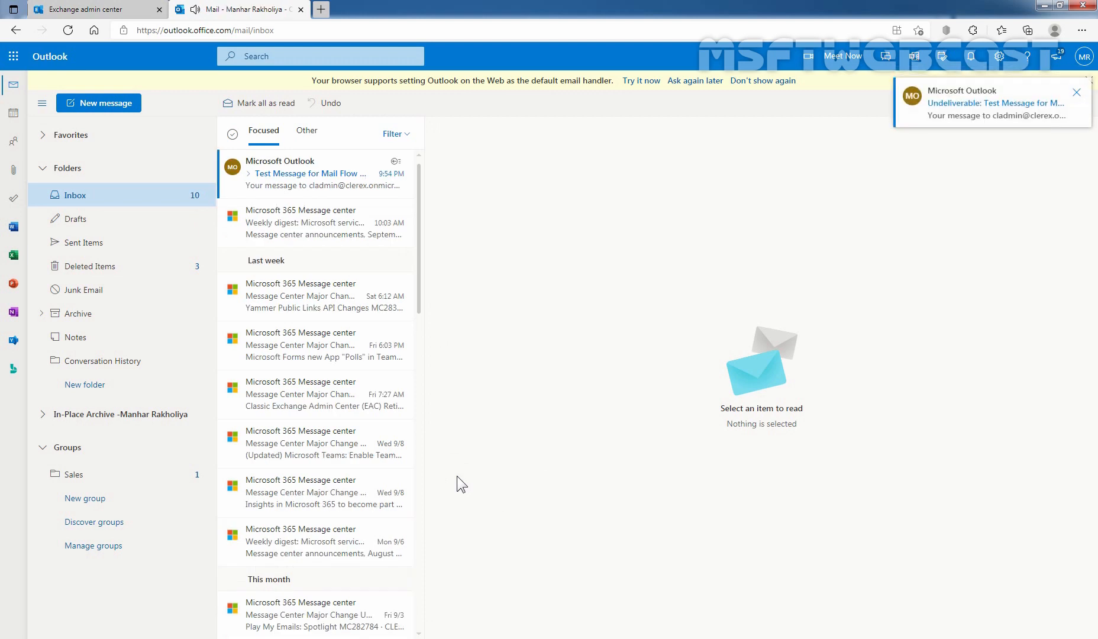
left_click(312, 172)
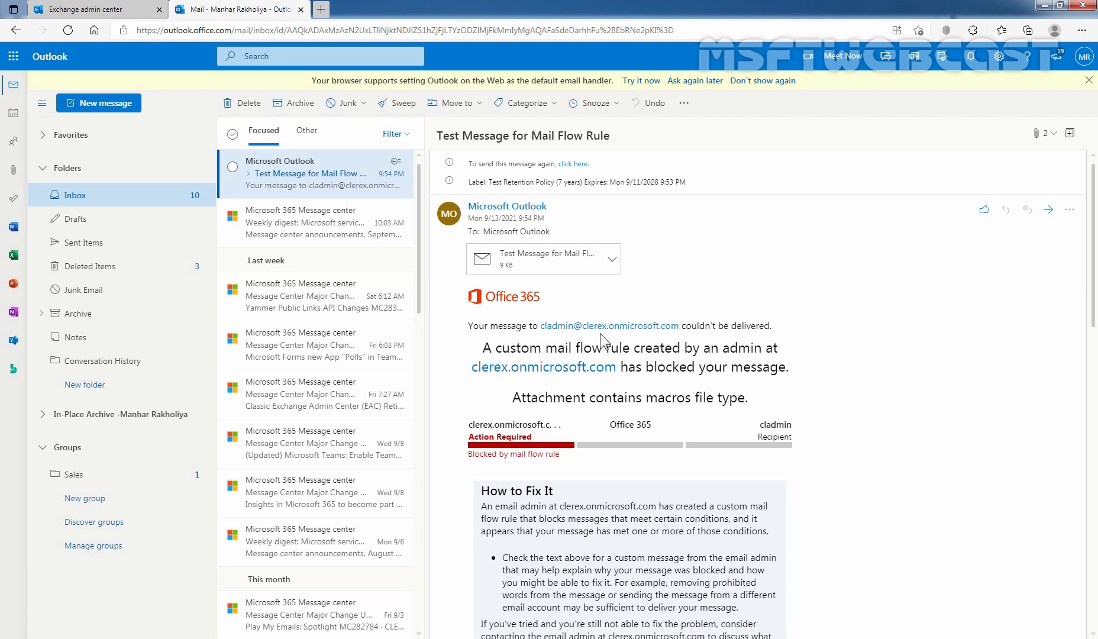
mouse_move(626, 343)
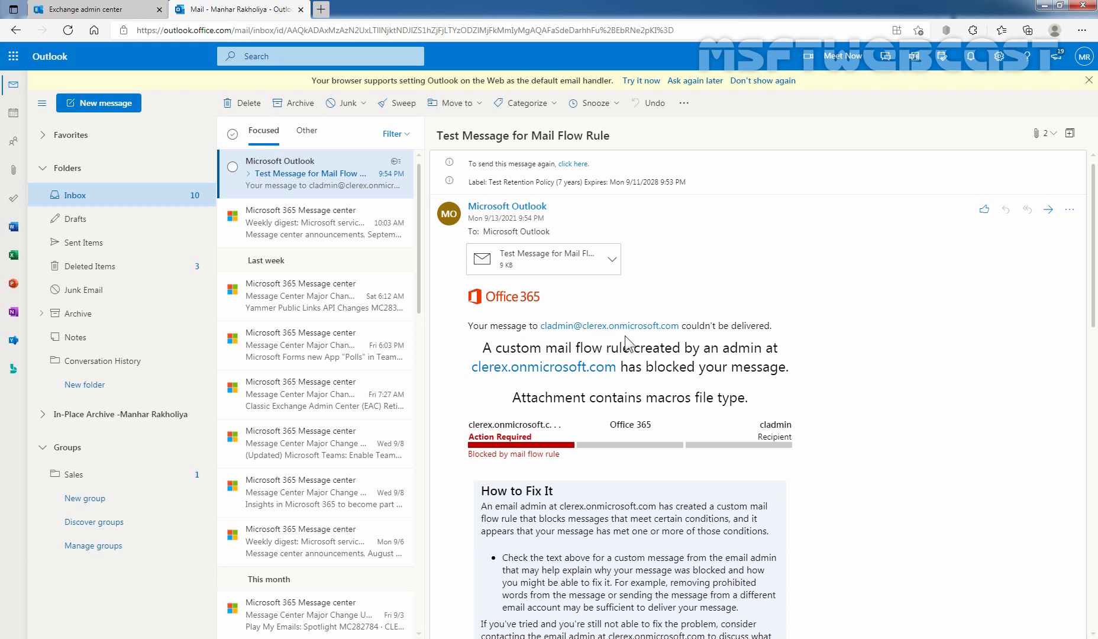
mouse_move(554, 375)
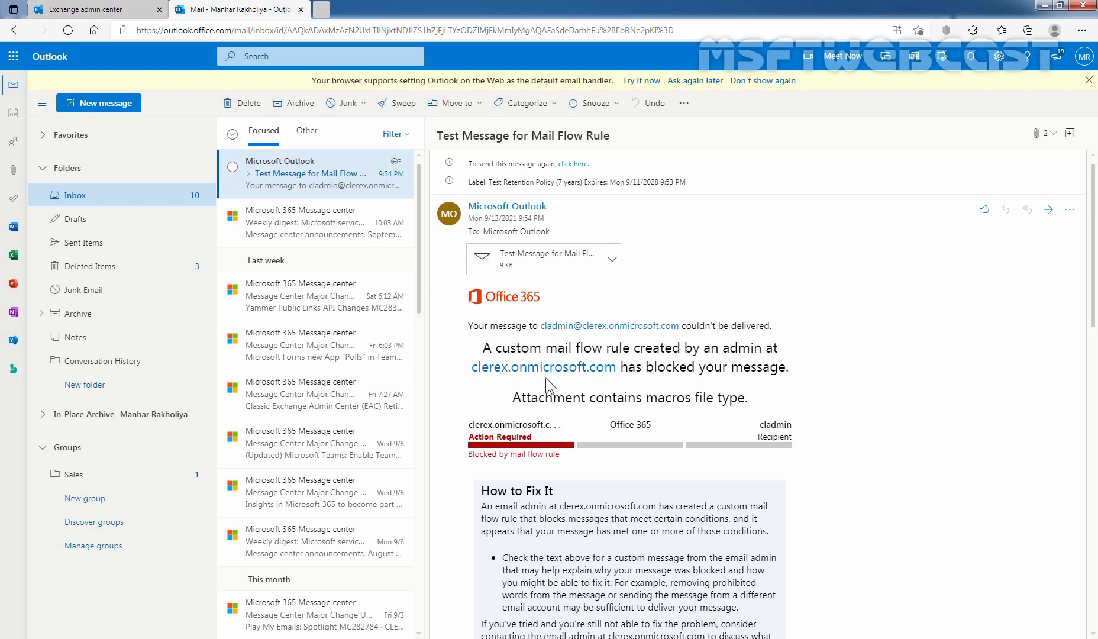
mouse_move(663, 368)
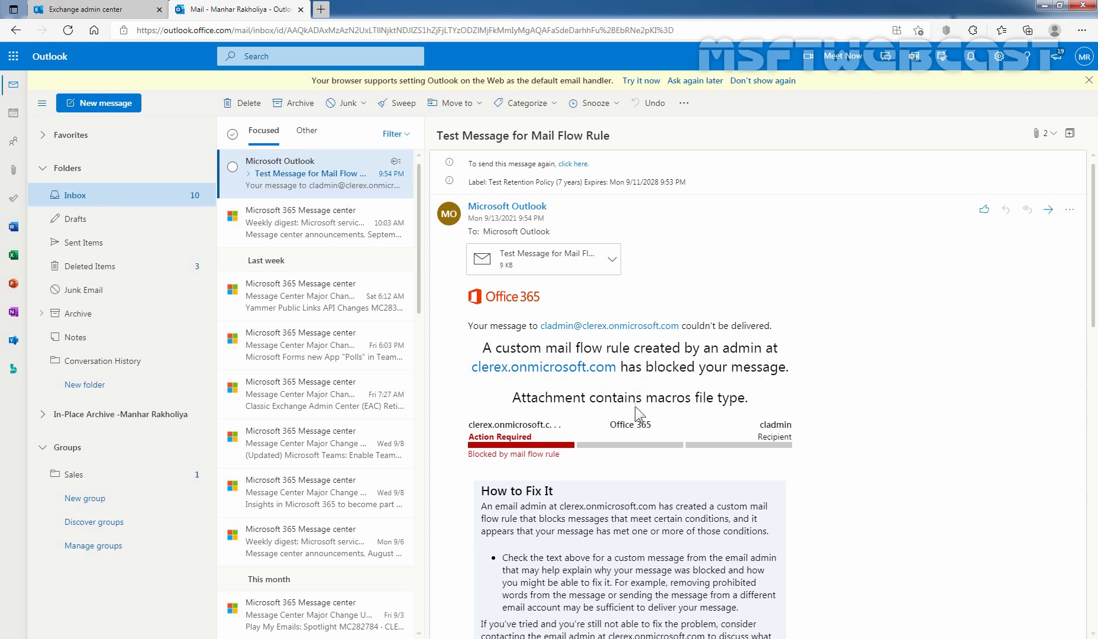
mouse_move(637, 414)
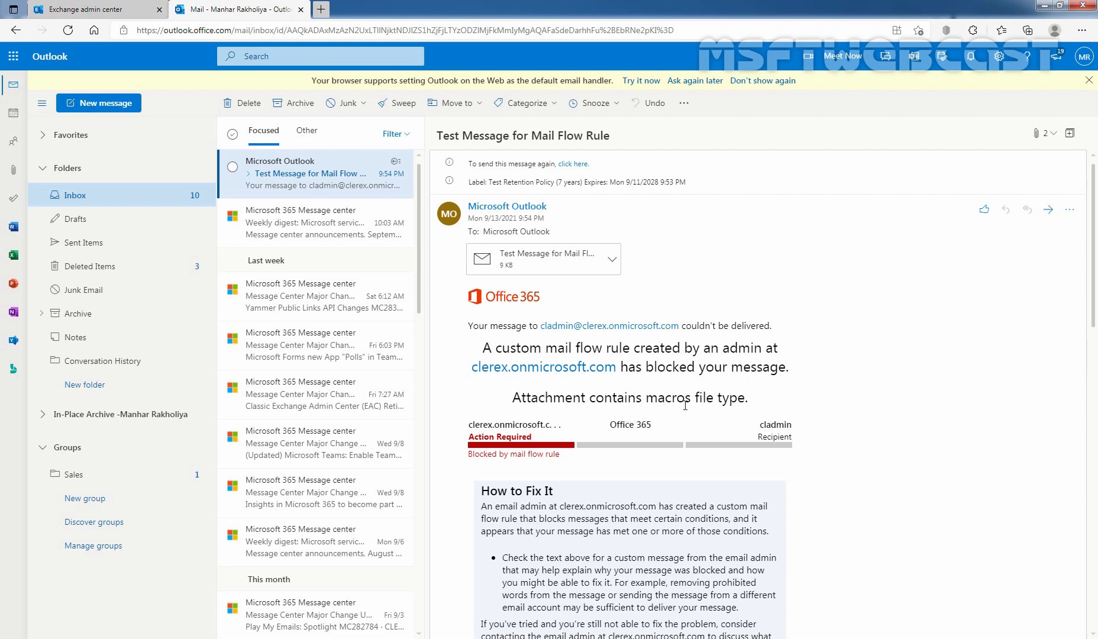
scroll("down", 3)
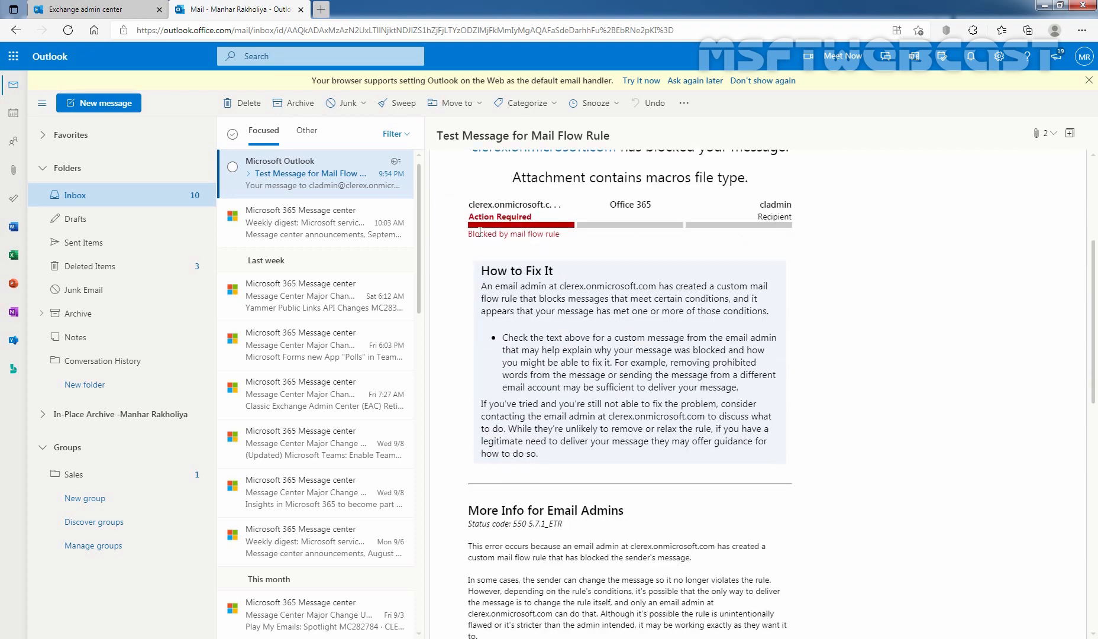
mouse_move(517, 251)
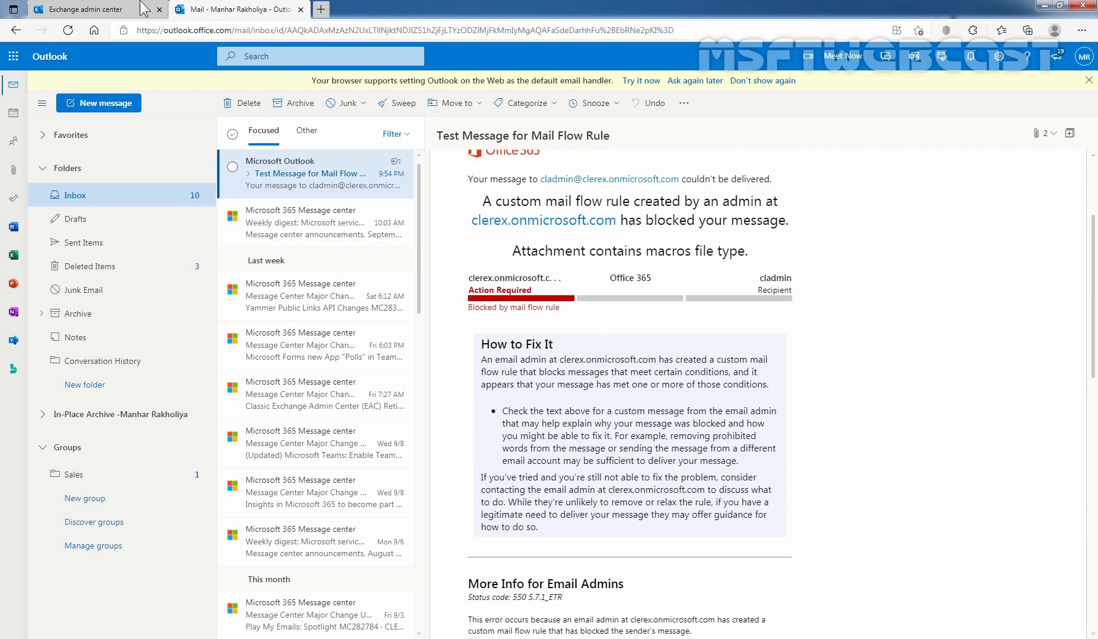
left_click(81, 9)
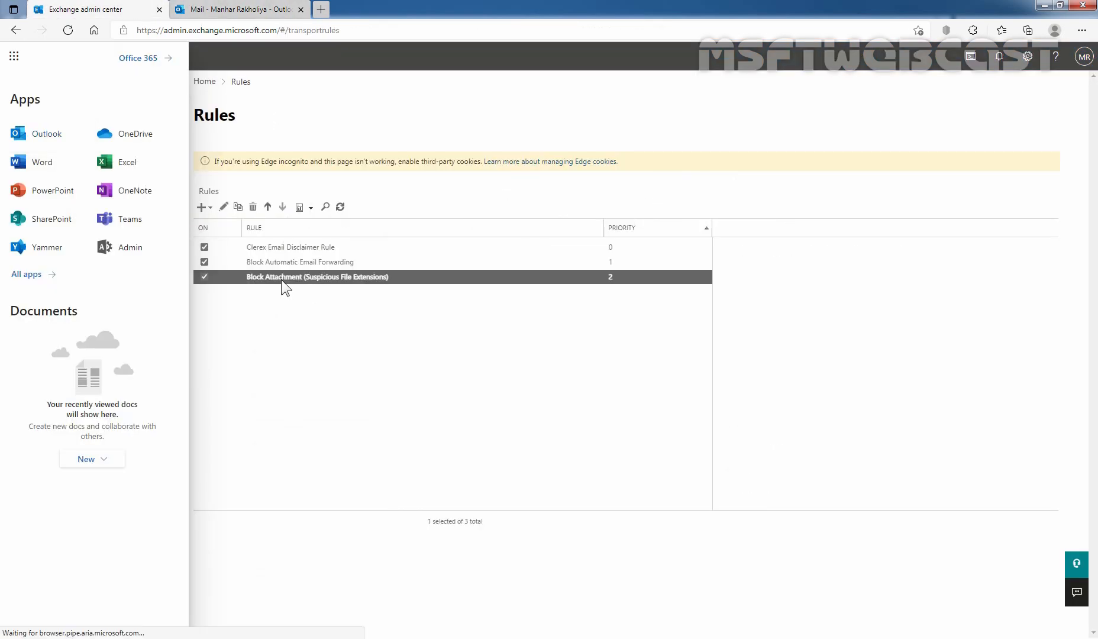
left_click(224, 206)
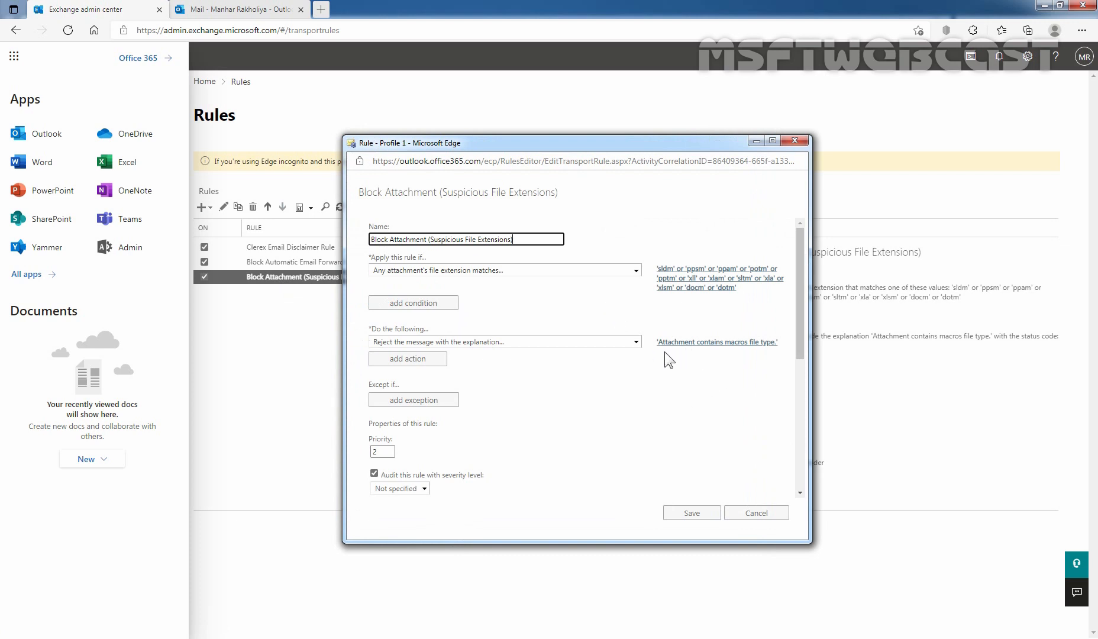
mouse_move(701, 359)
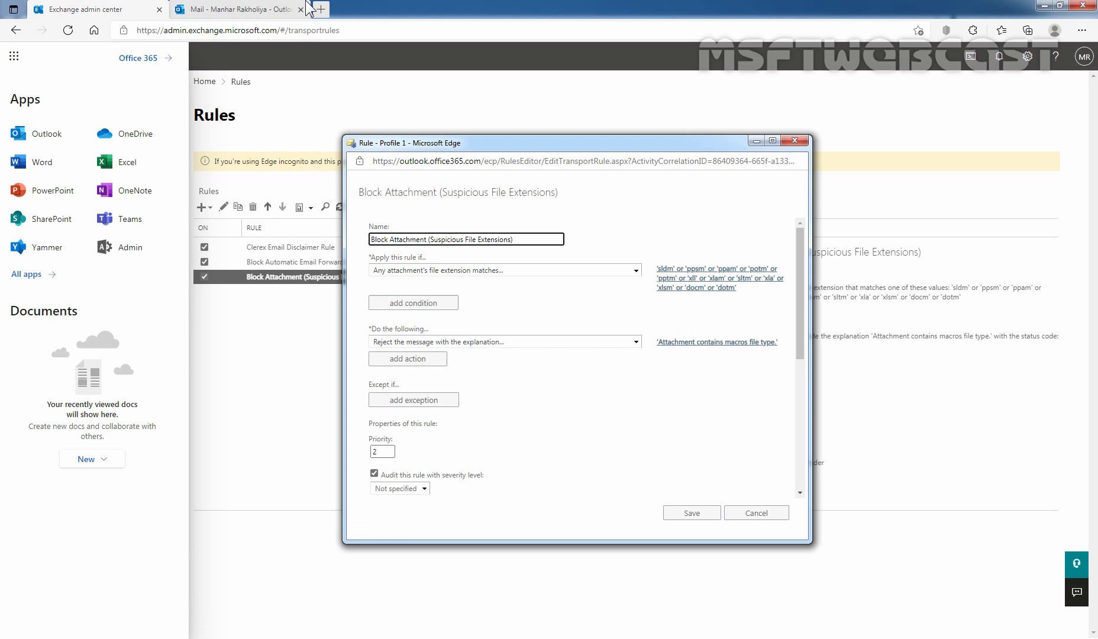
left_click(236, 9)
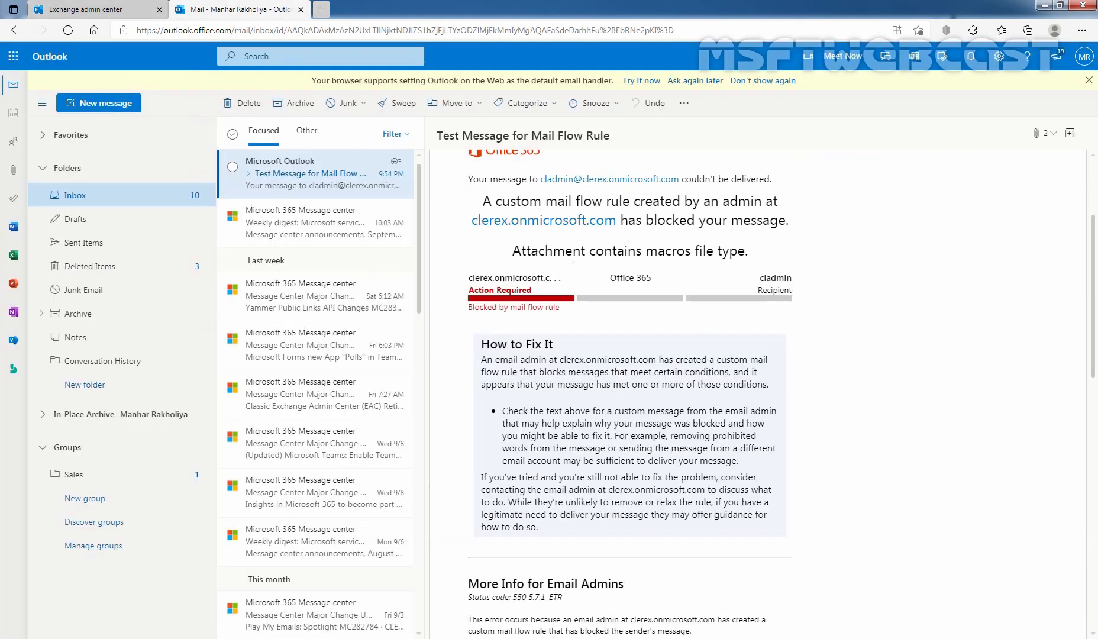